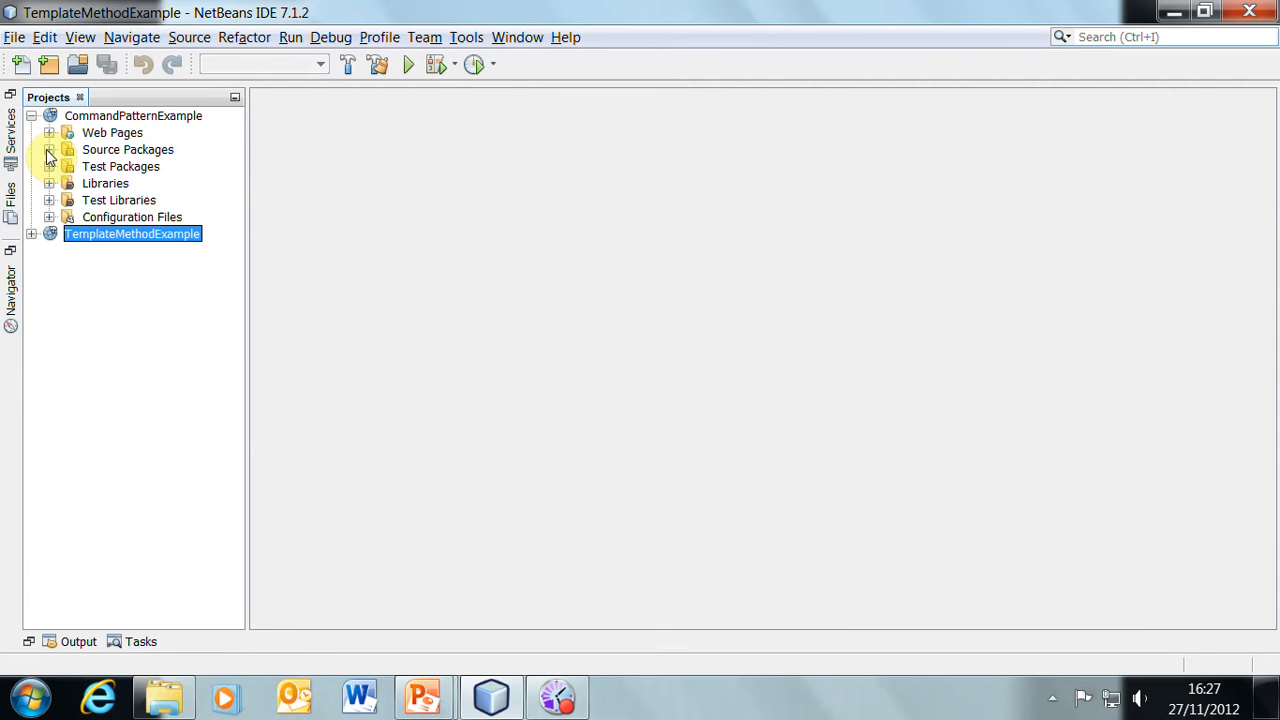
- Expand Source Packages, the servlets packages and commands, then collapse the beans package
left_click(49, 149)
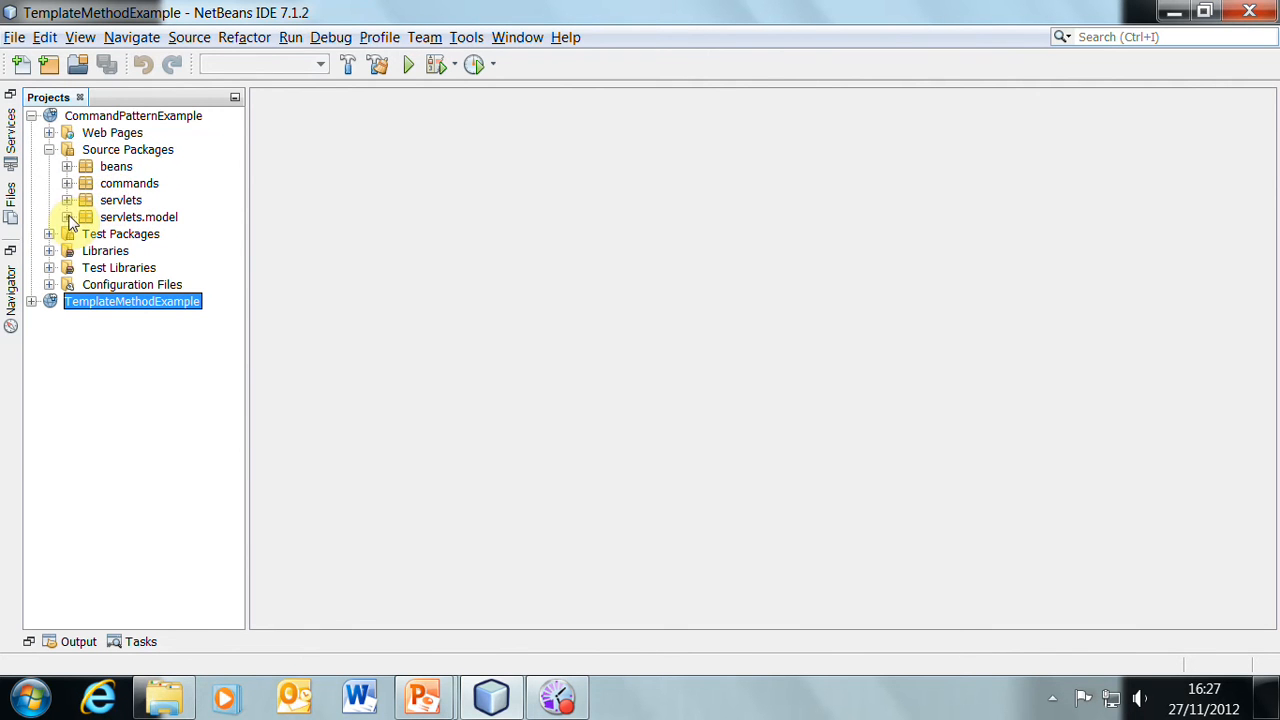
left_click(67, 200)
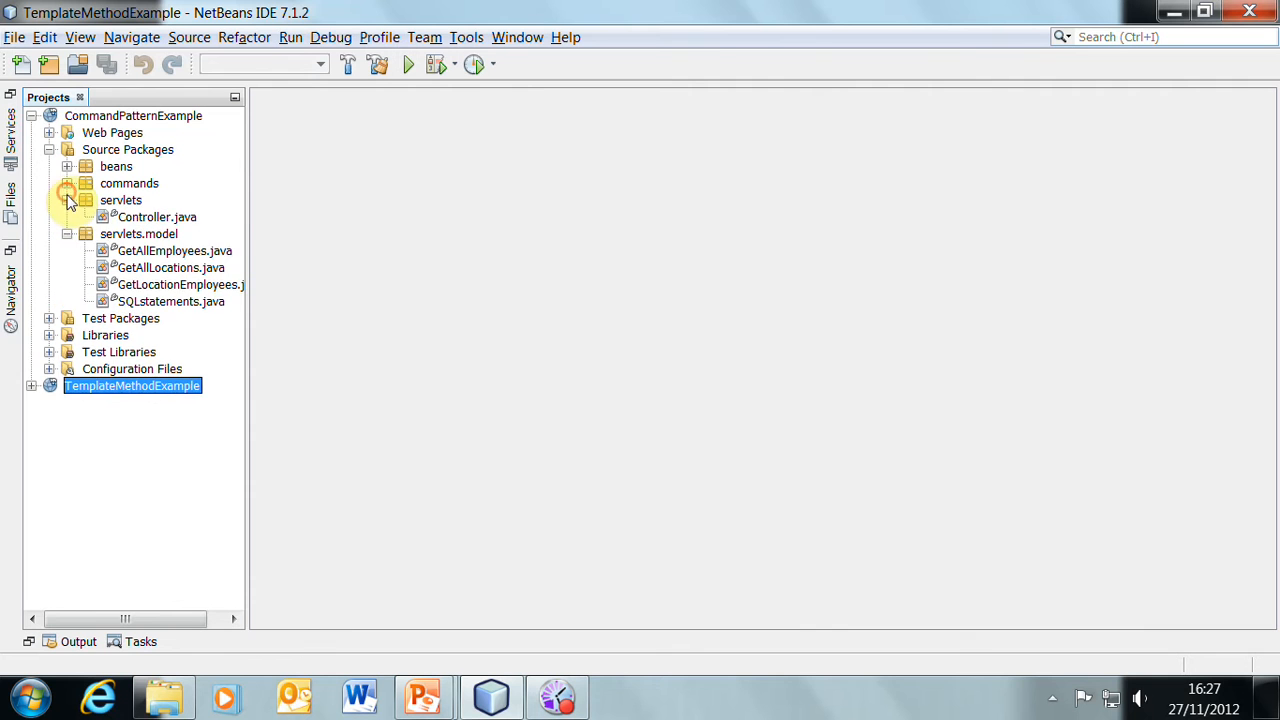
left_click(67, 166)
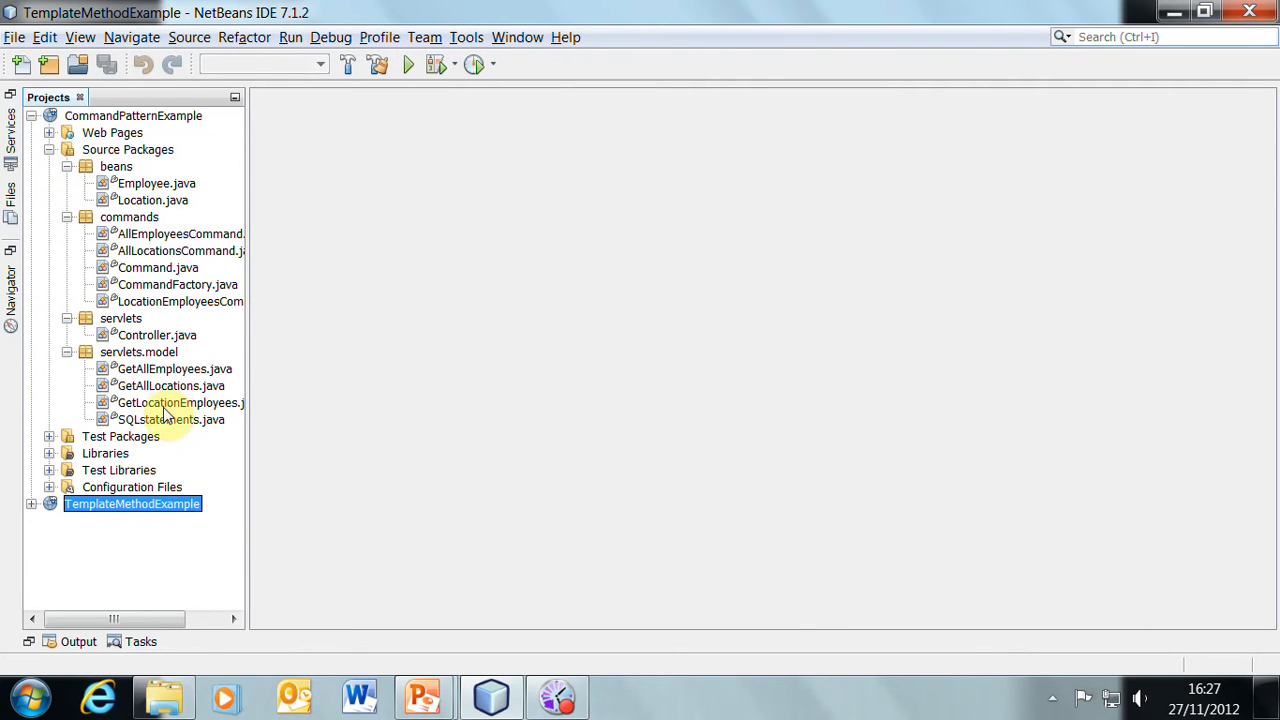
mouse_move(172, 369)
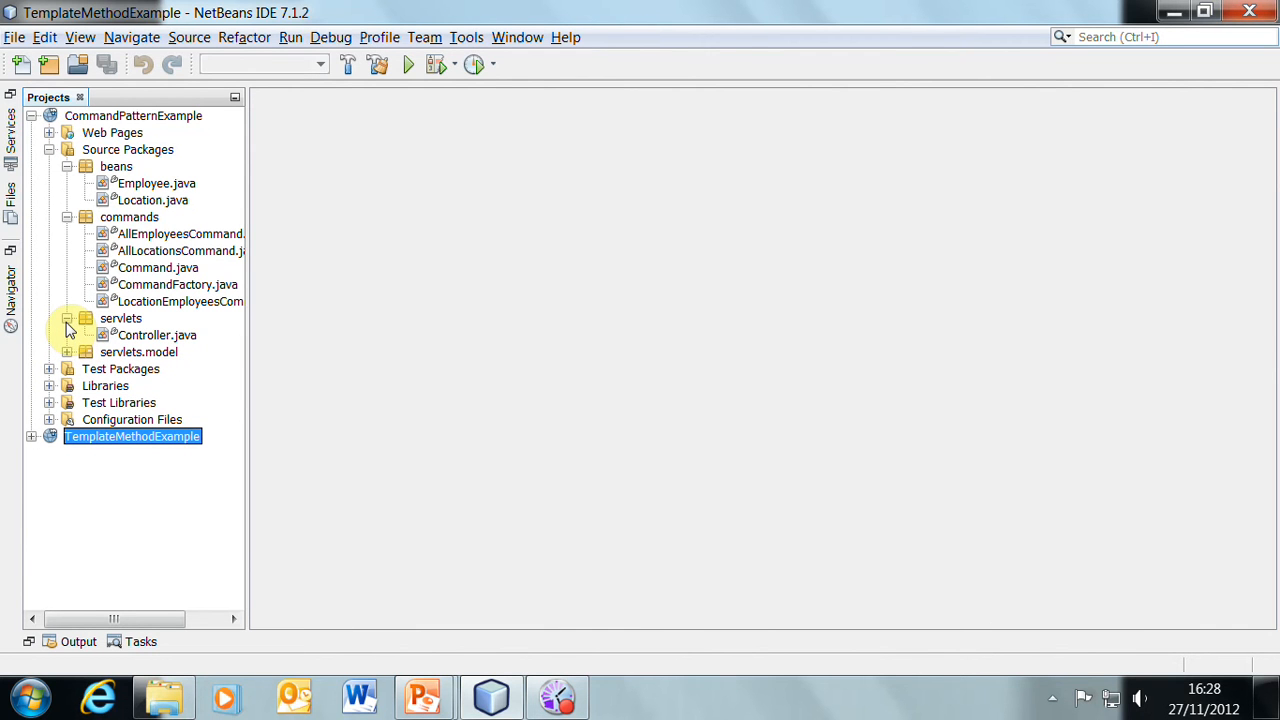
left_click(67, 166)
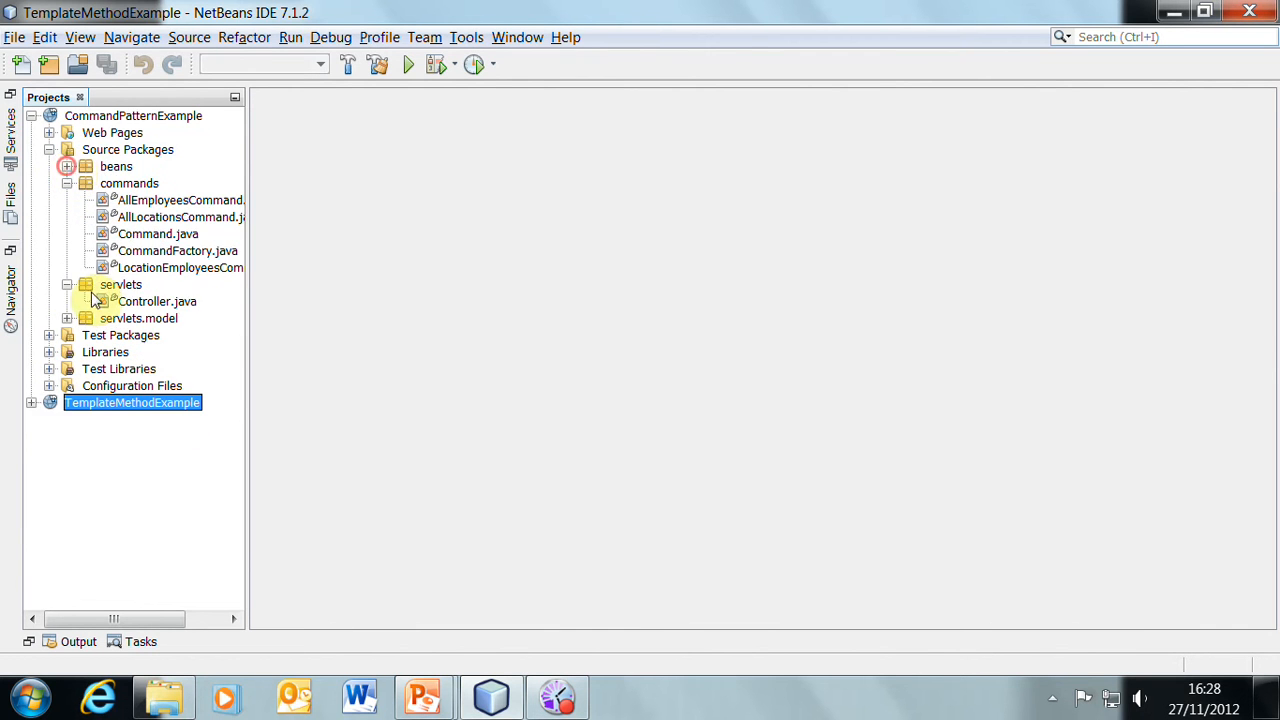
- Open Controller.java from the servlets package to view its processRequest method
double_click(158, 301)
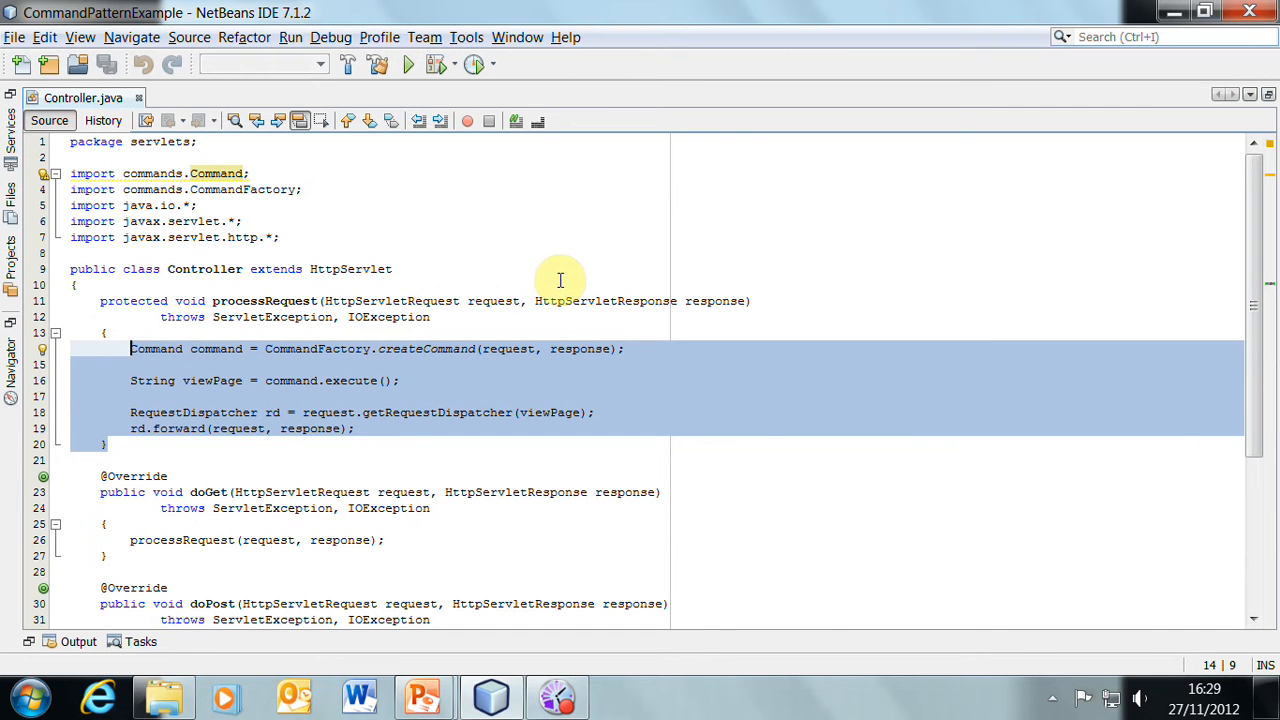
mouse_move(340, 381)
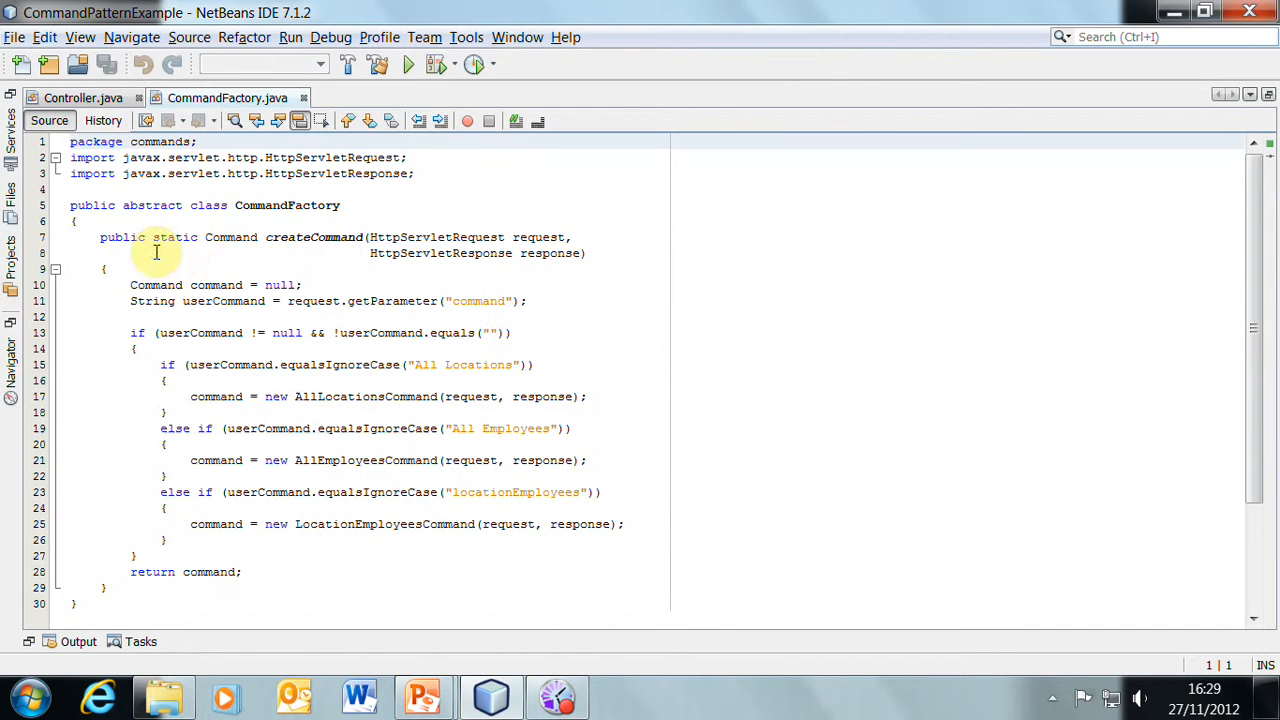
mouse_move(167, 237)
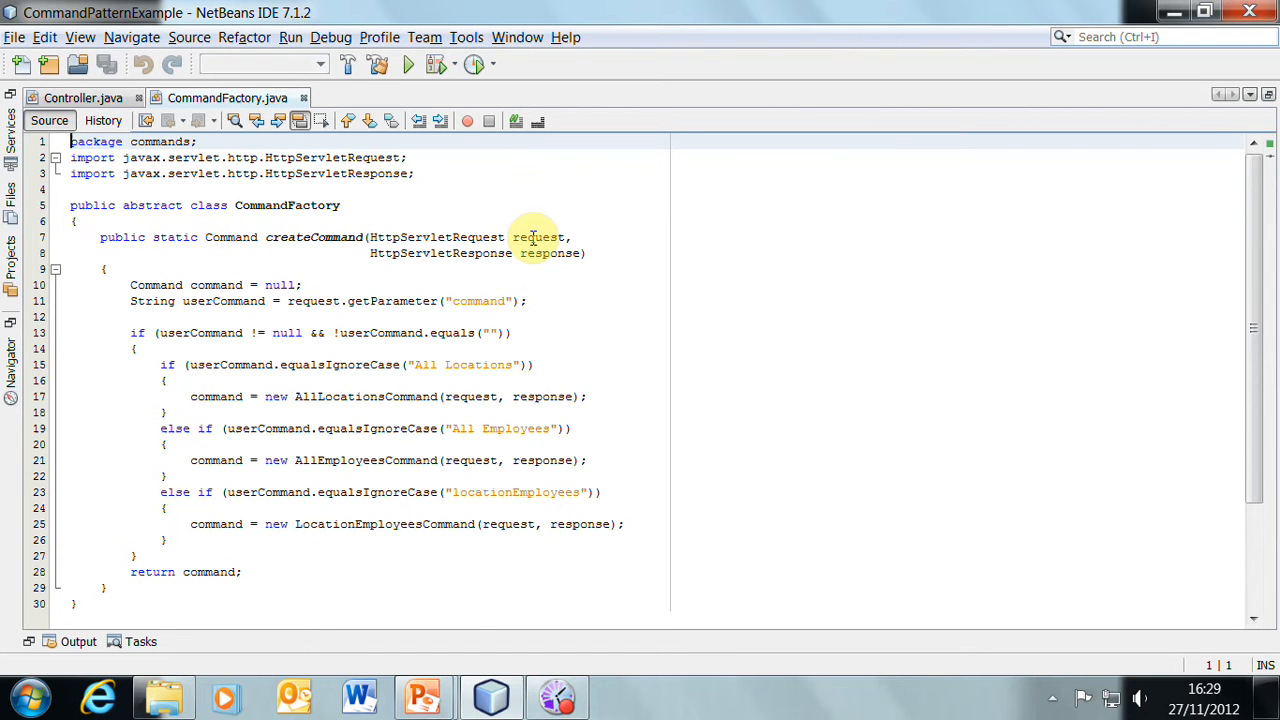
mouse_move(362, 322)
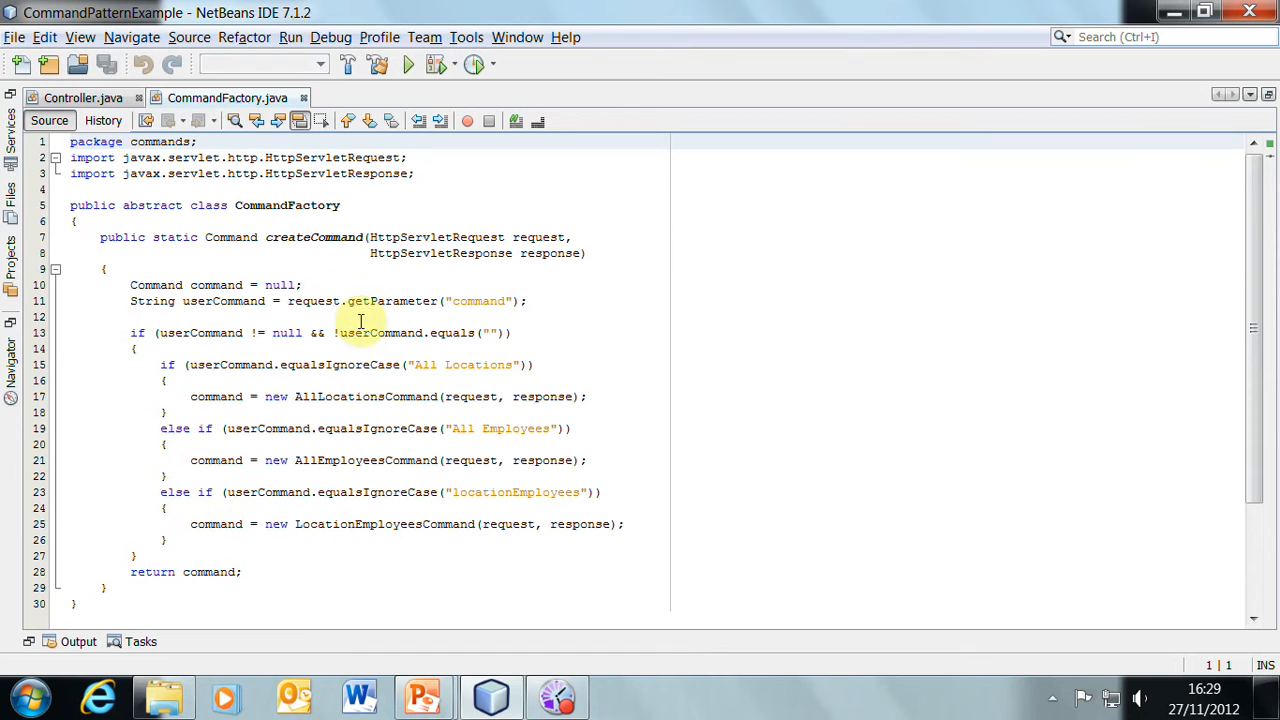
mouse_move(431, 404)
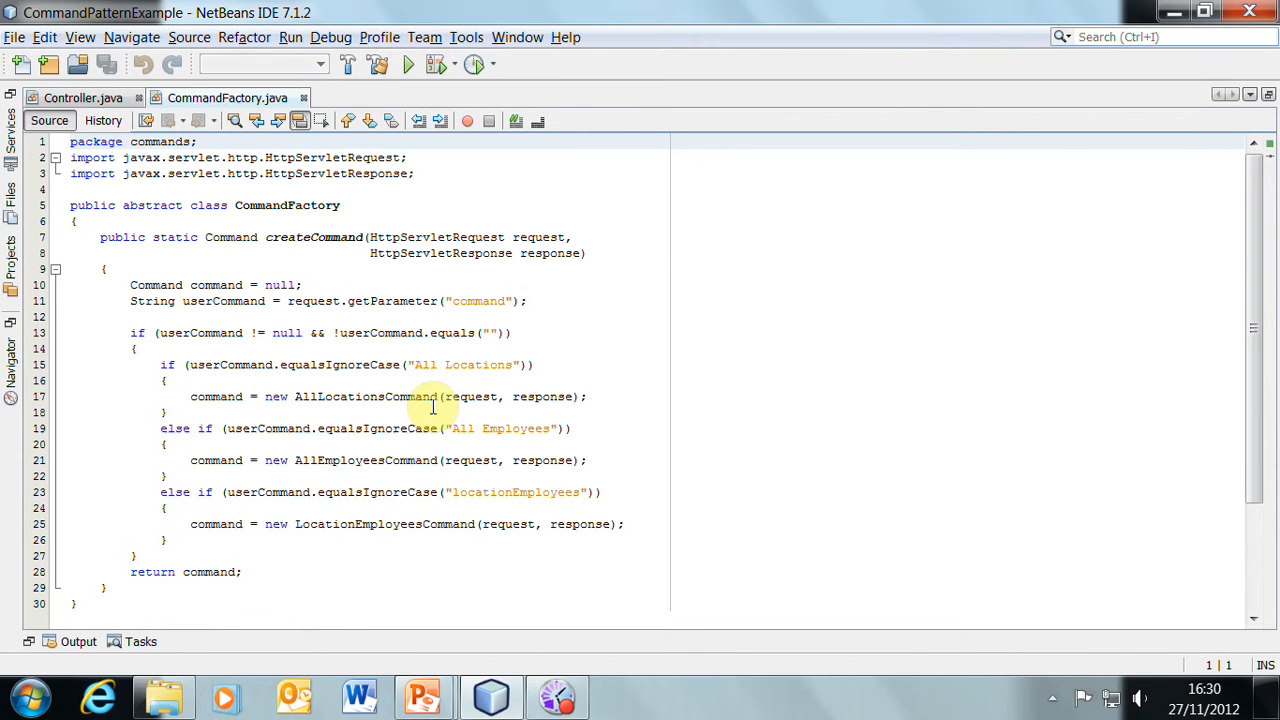
- Highlight the command parameter name in CommandFactory's createCommand logic
double_click(538, 237)
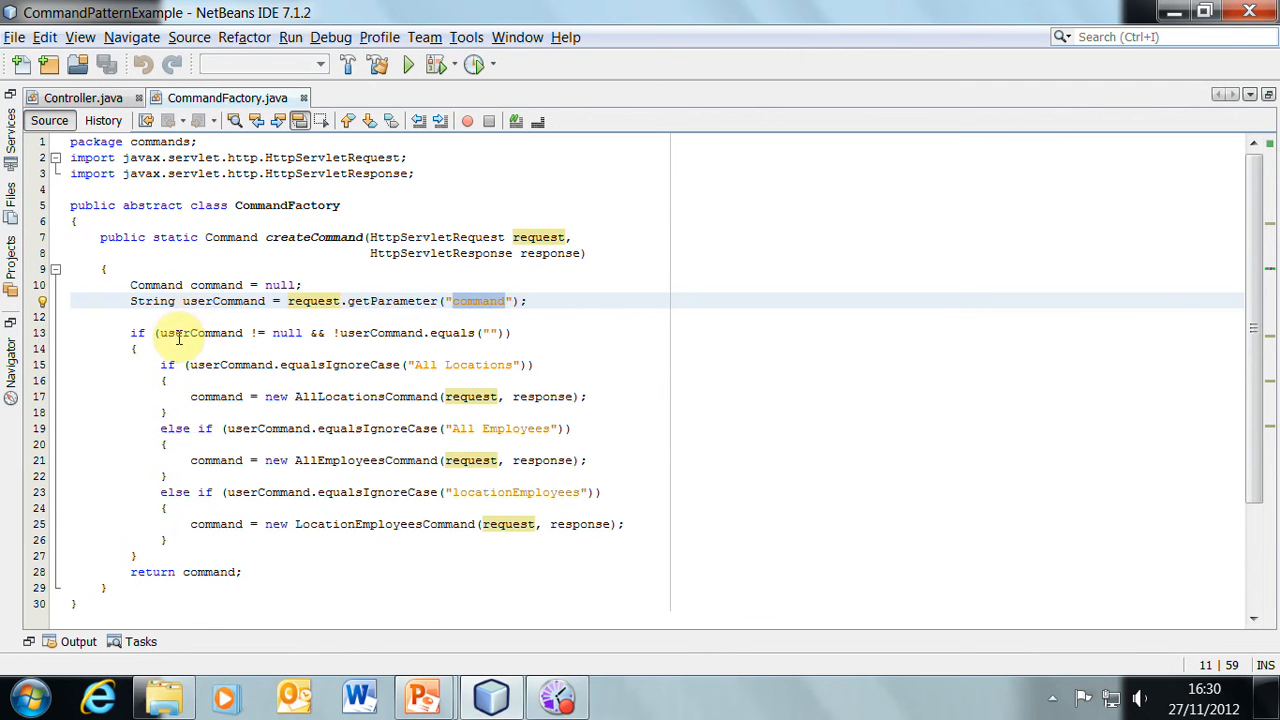
mouse_move(217, 336)
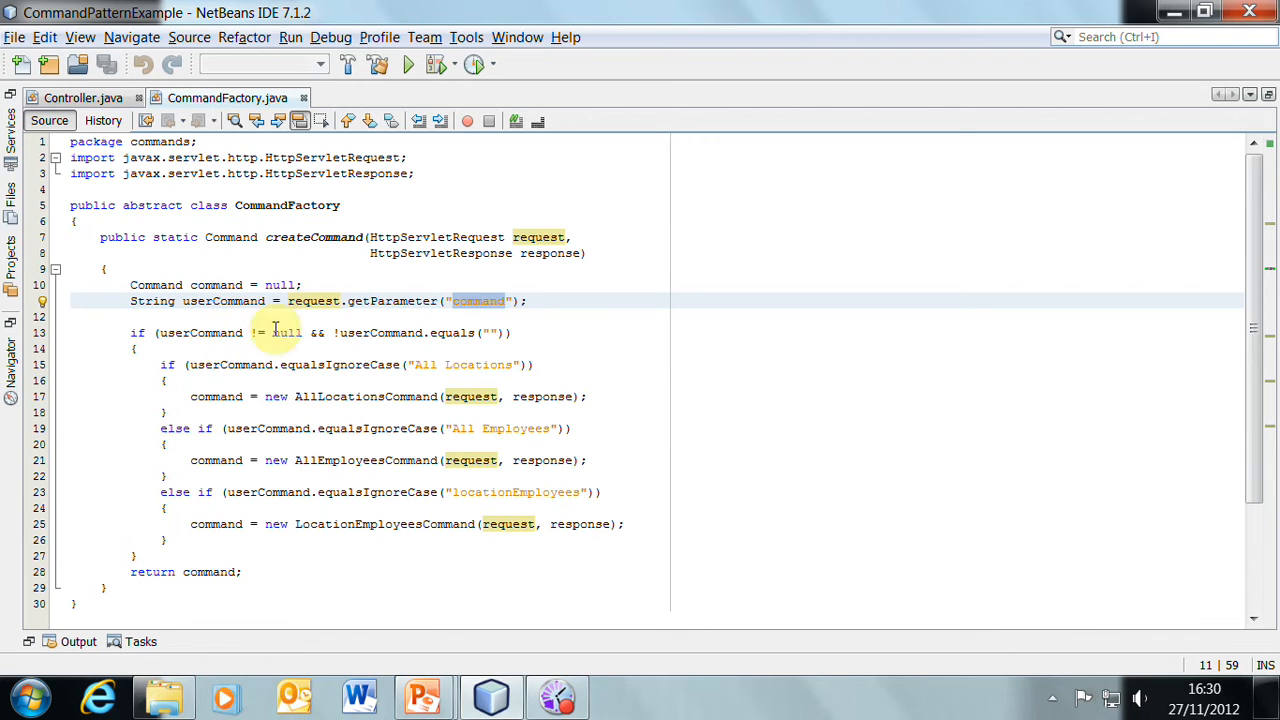
mouse_move(255, 357)
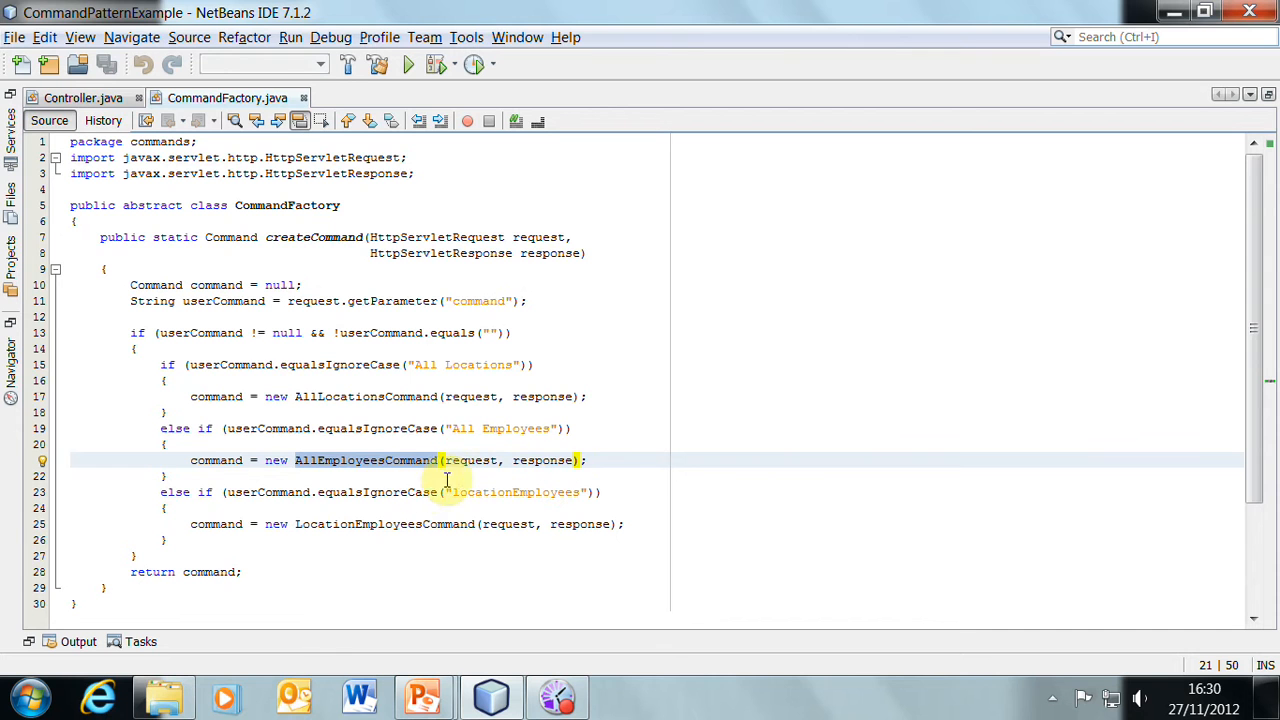
mouse_move(343, 428)
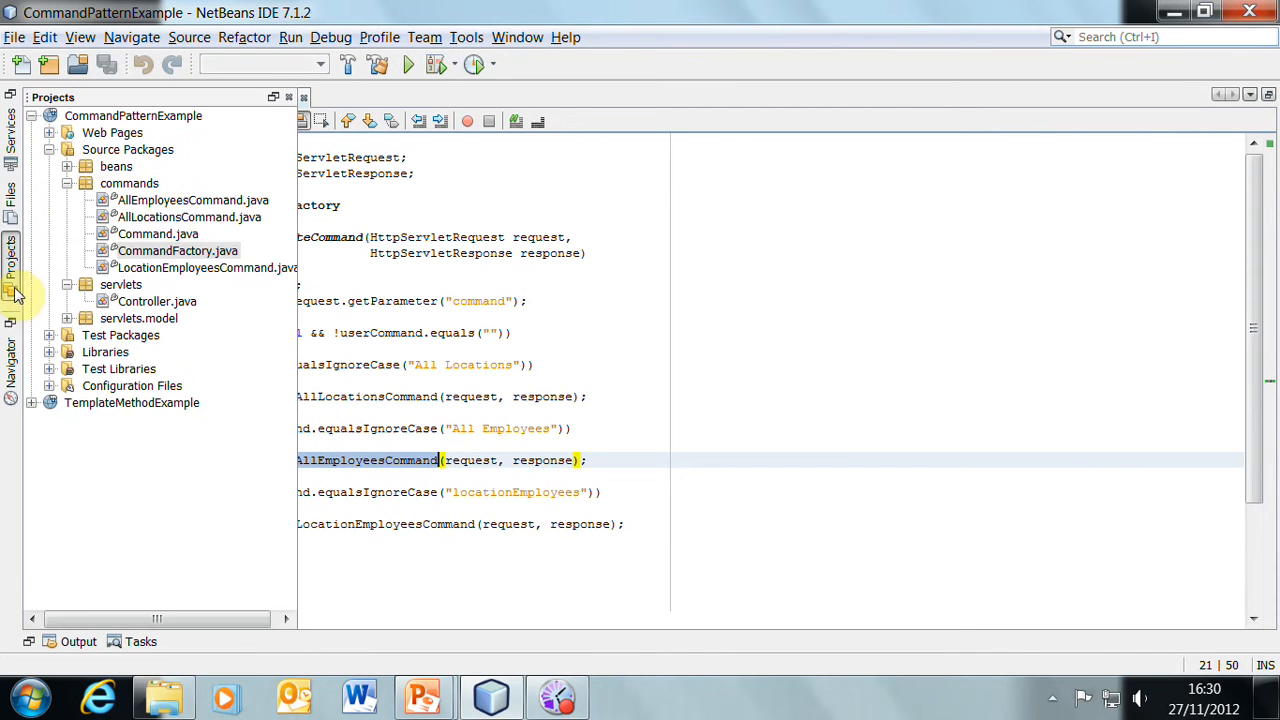
- Open AllEmployeesCommand.java, cross-check CommandFactory and Controller, then view its execute method
double_click(190, 200)
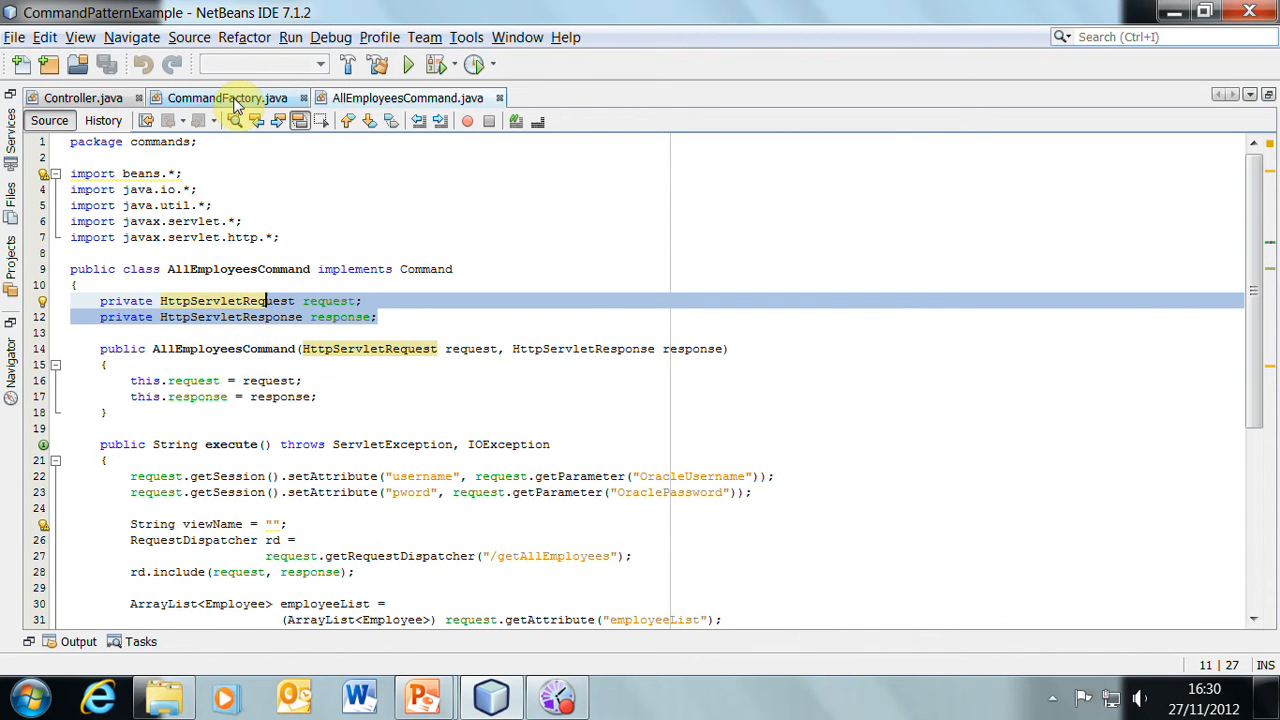
left_click(210, 98)
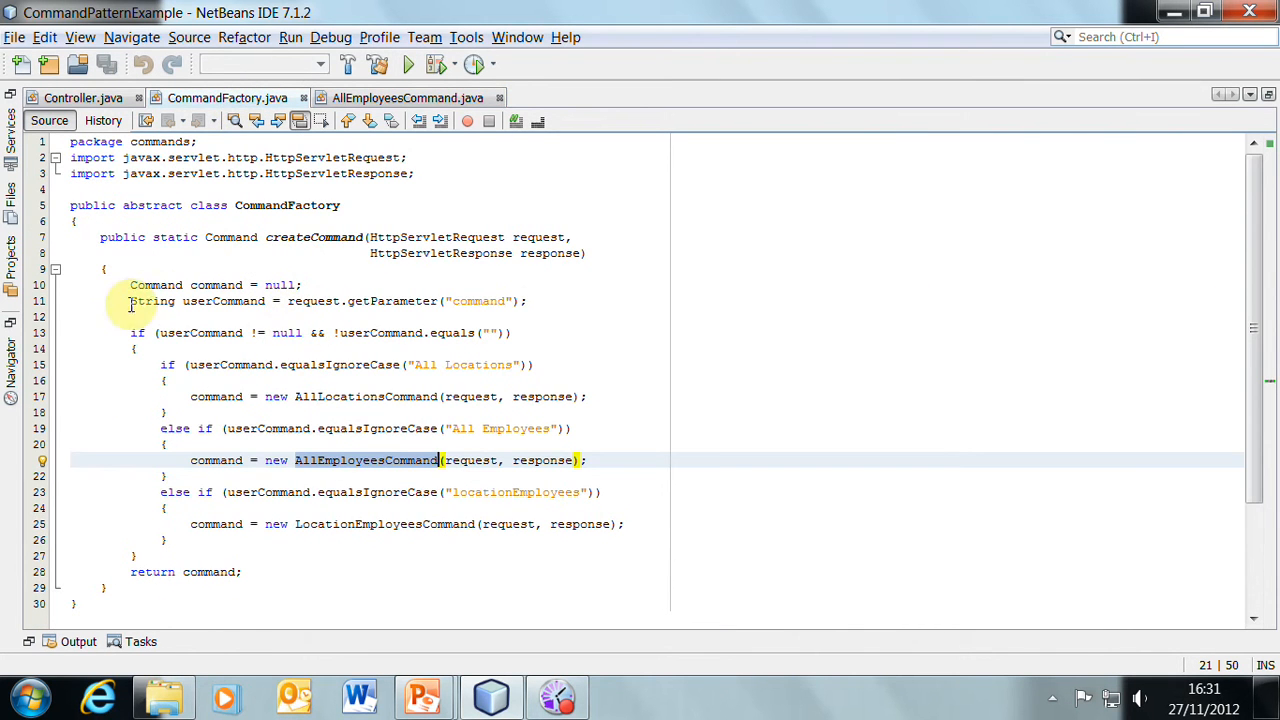
mouse_move(307, 412)
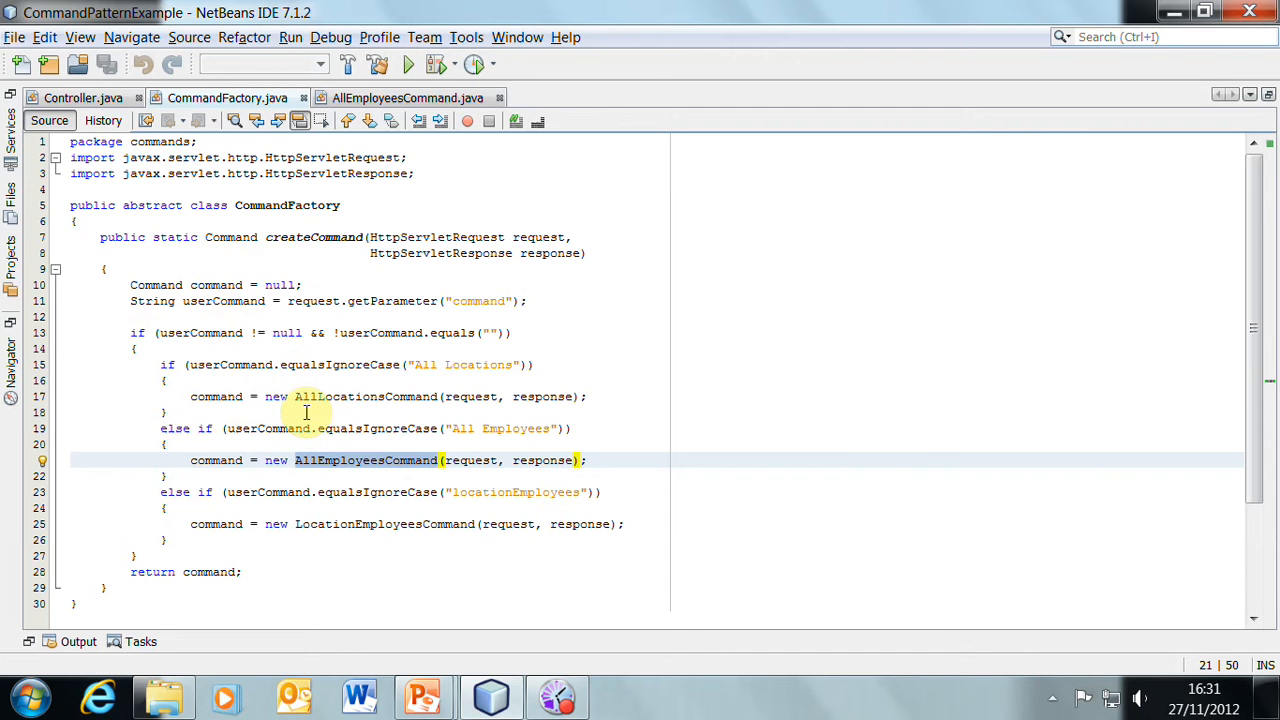
mouse_move(70, 94)
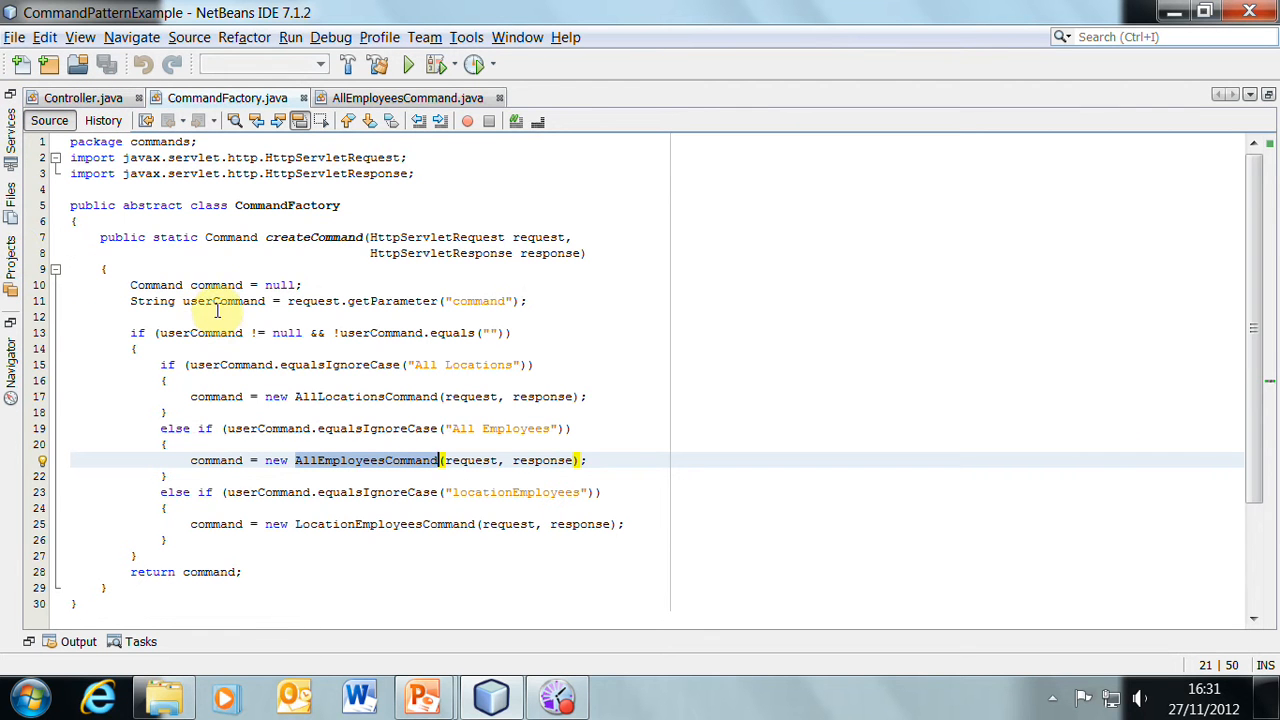
mouse_move(180, 285)
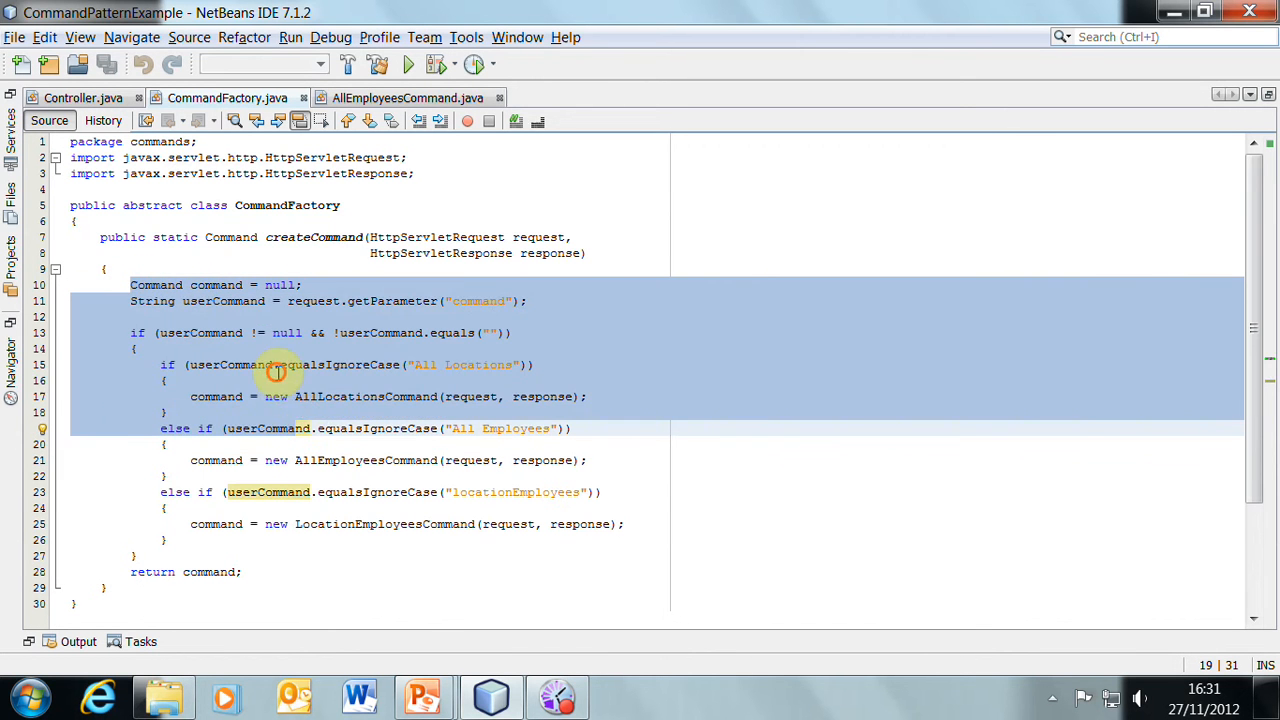
left_click(278, 372)
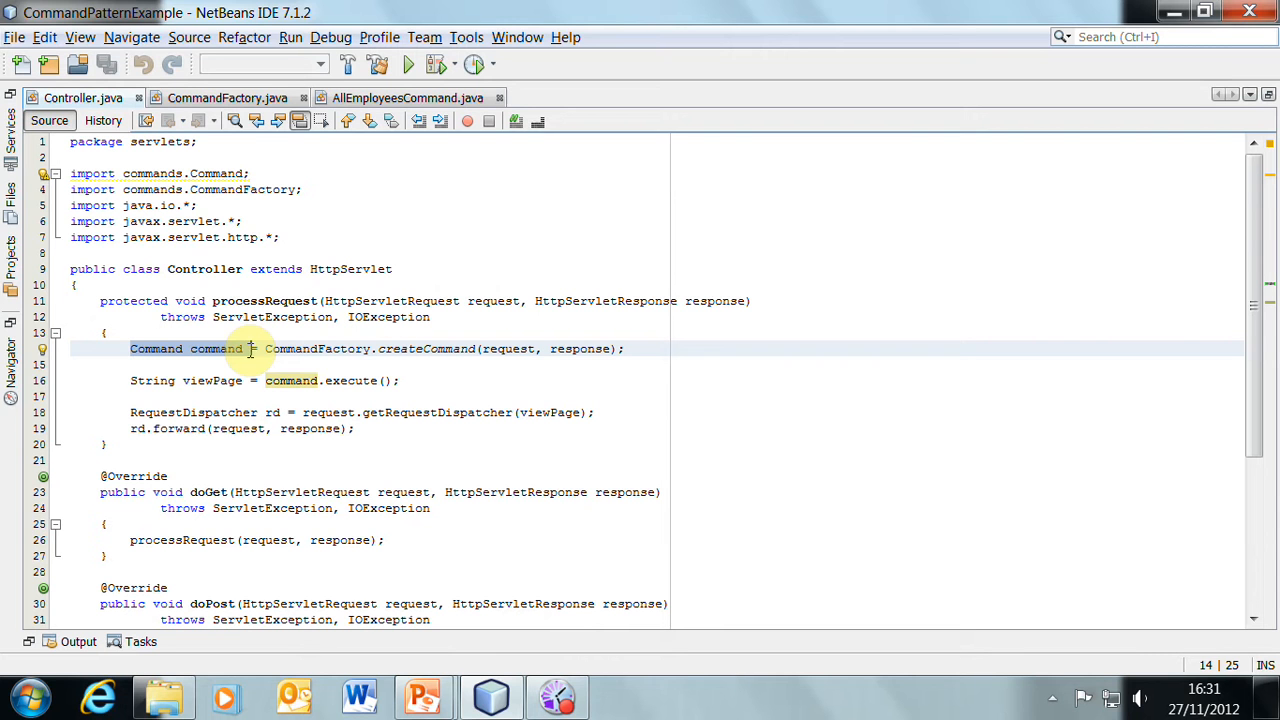
mouse_move(213, 380)
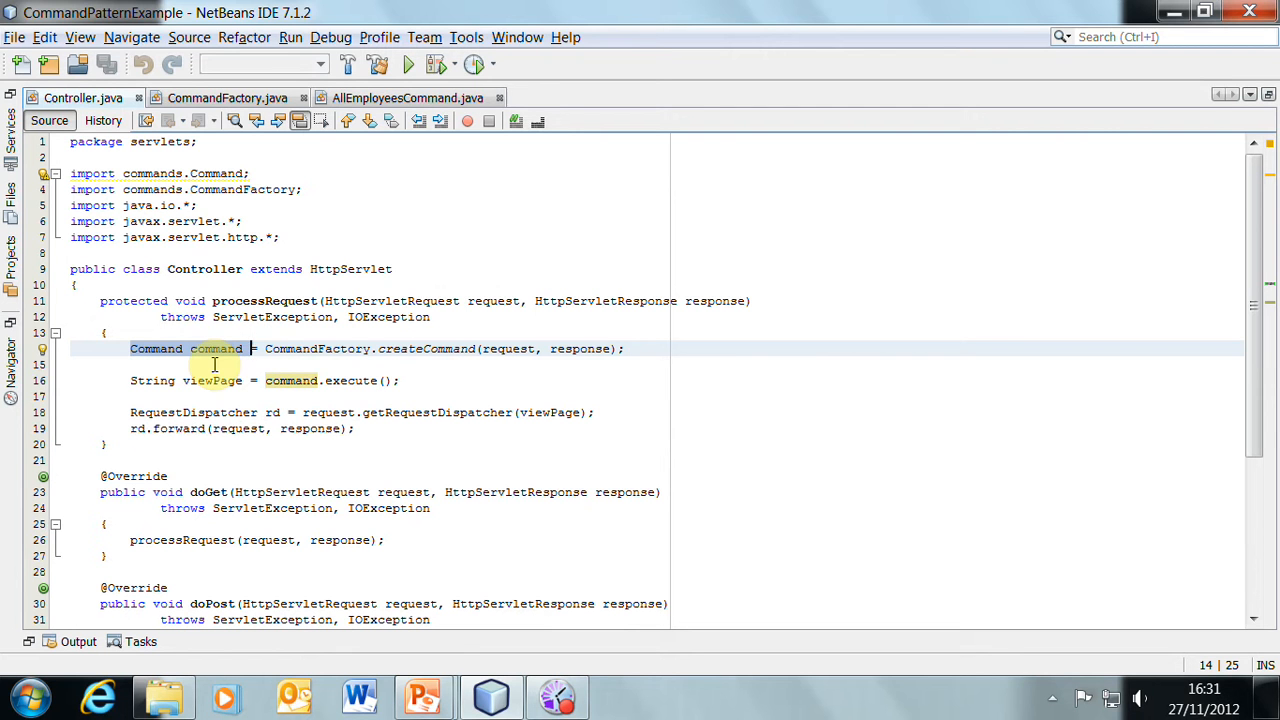
left_click(406, 97)
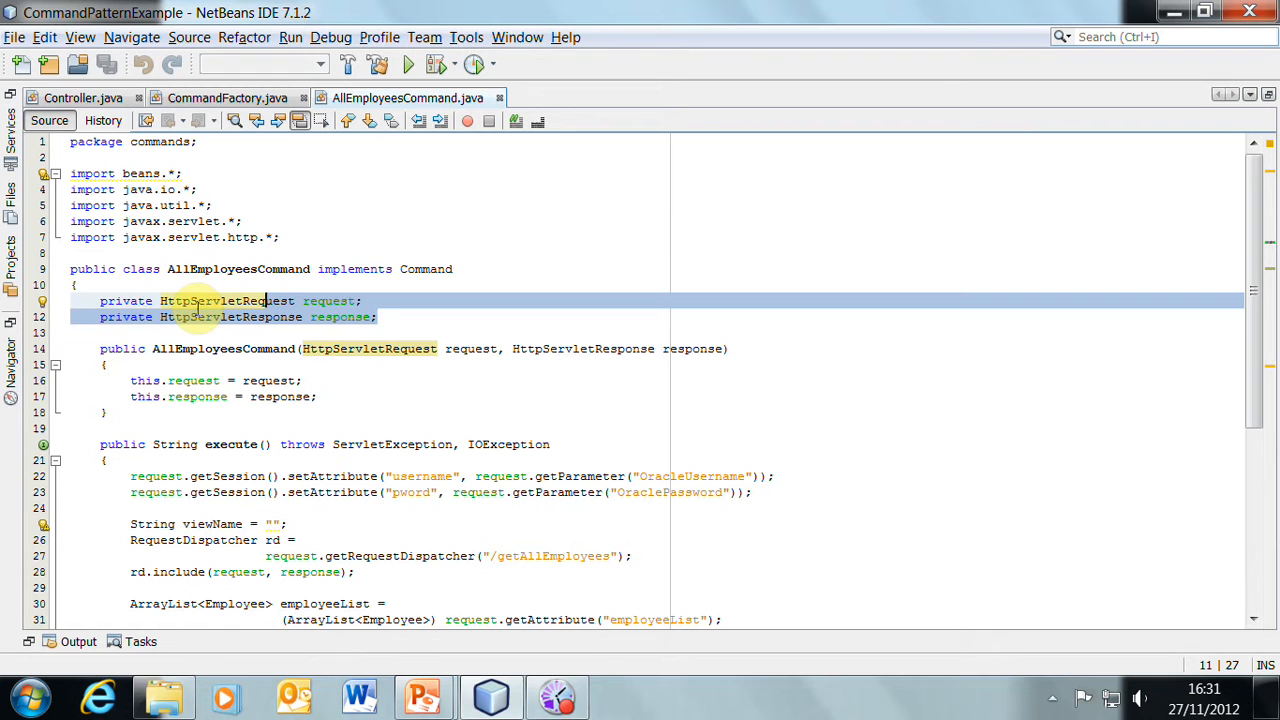
left_click(72, 98)
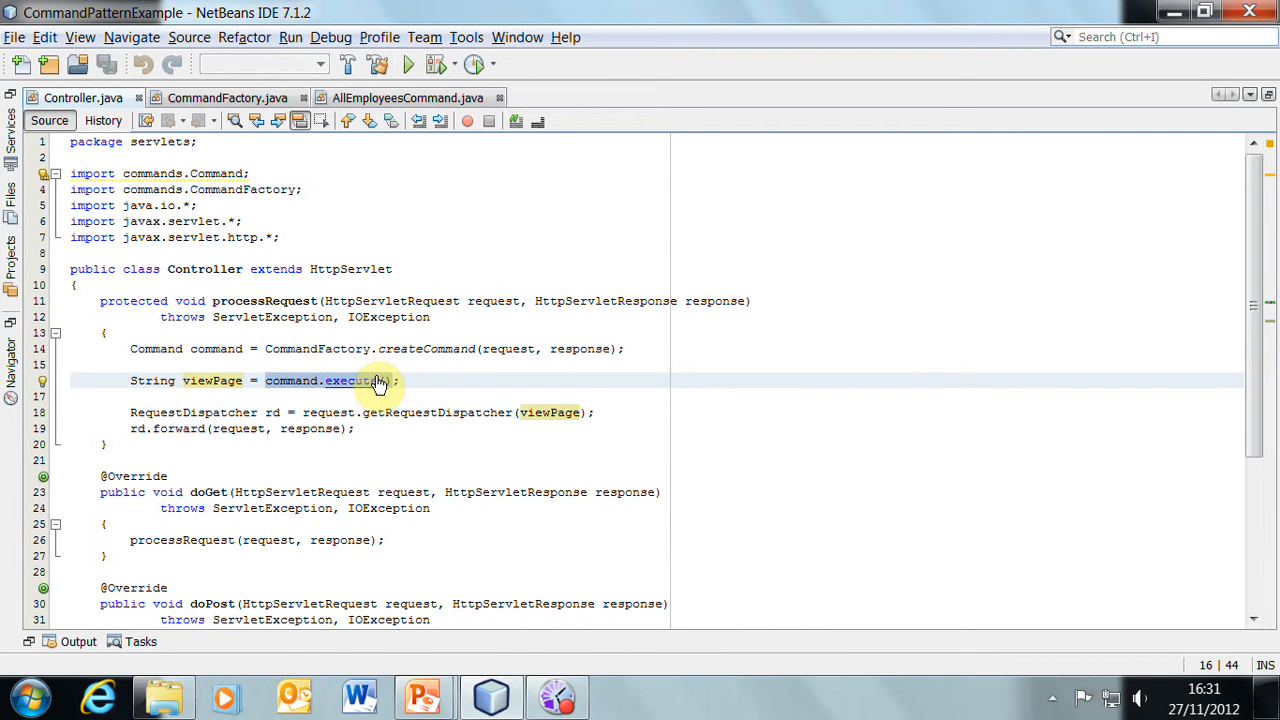
left_click(412, 97)
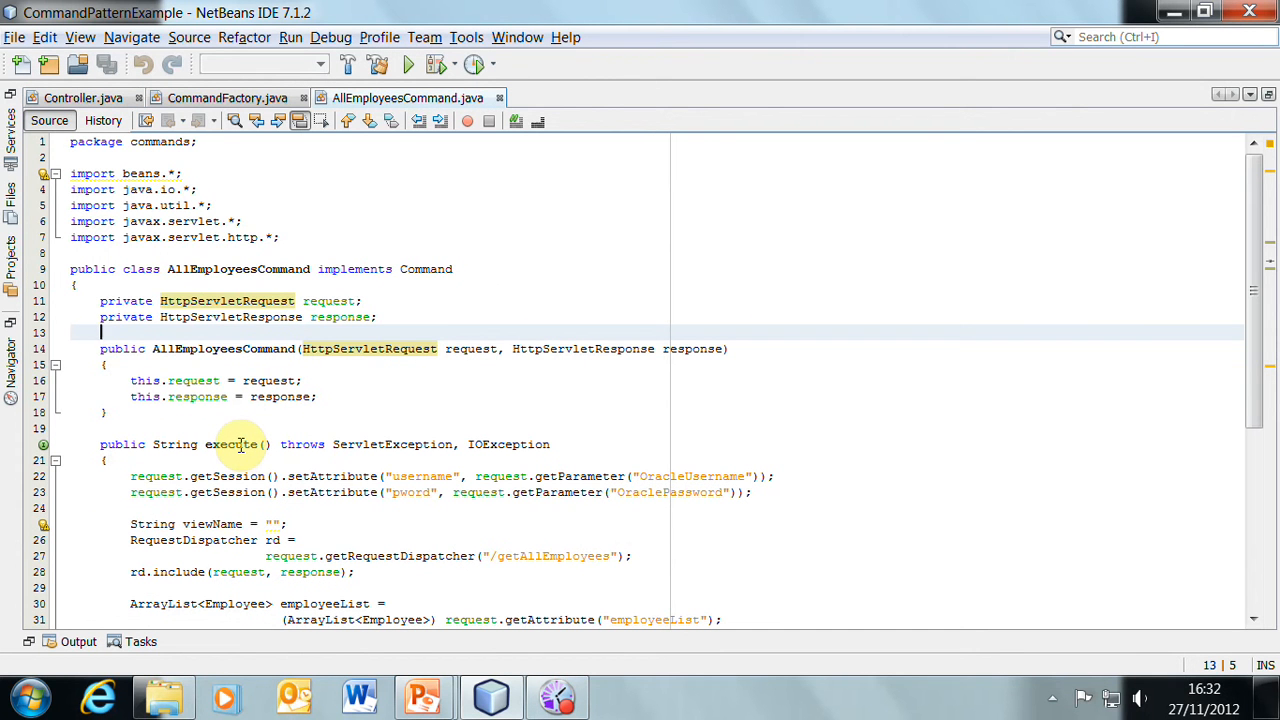
mouse_move(308, 286)
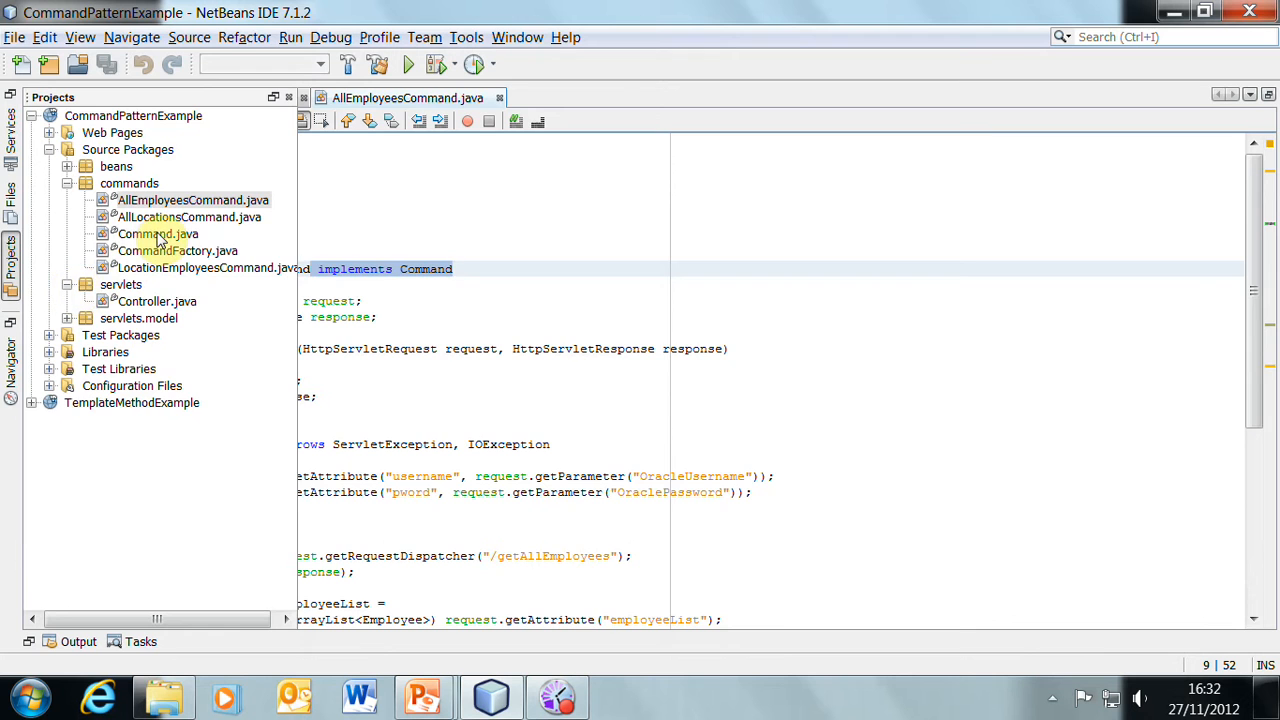
- Highlight the Command variable in Controller's processRequest, then return to AllEmployeesCommand
double_click(155, 233)
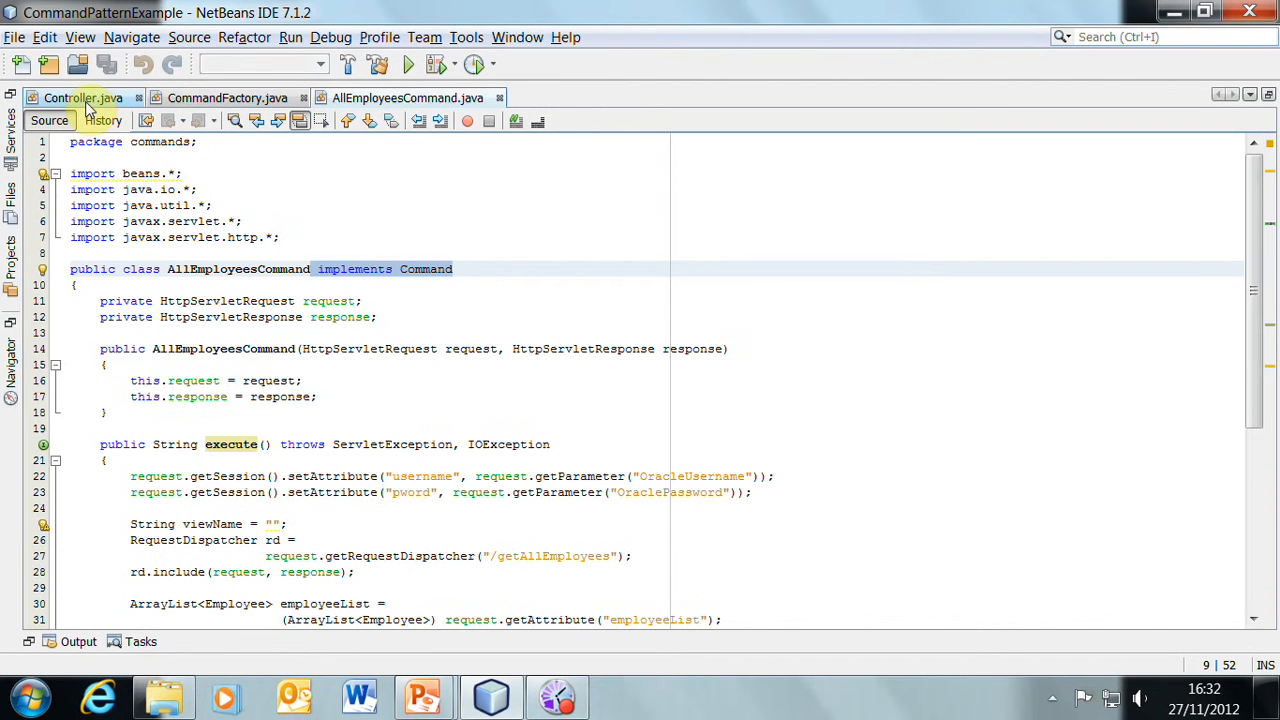
left_click(66, 99)
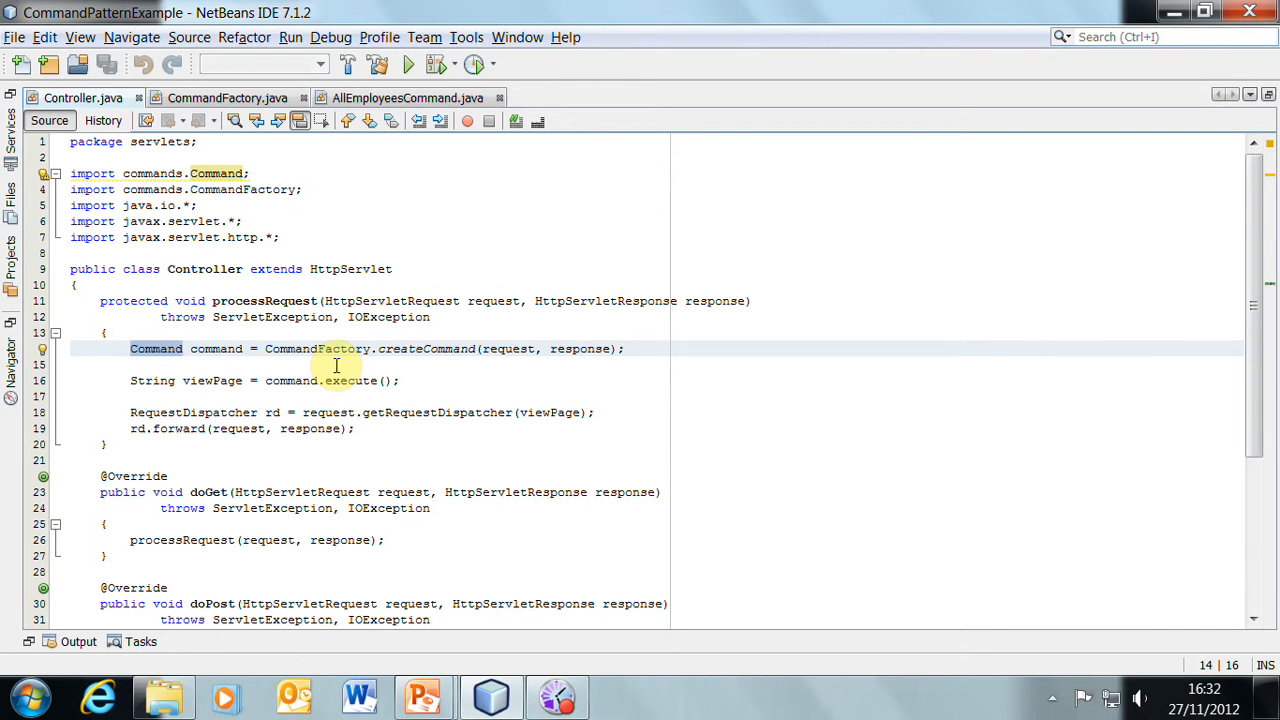
double_click(156, 348)
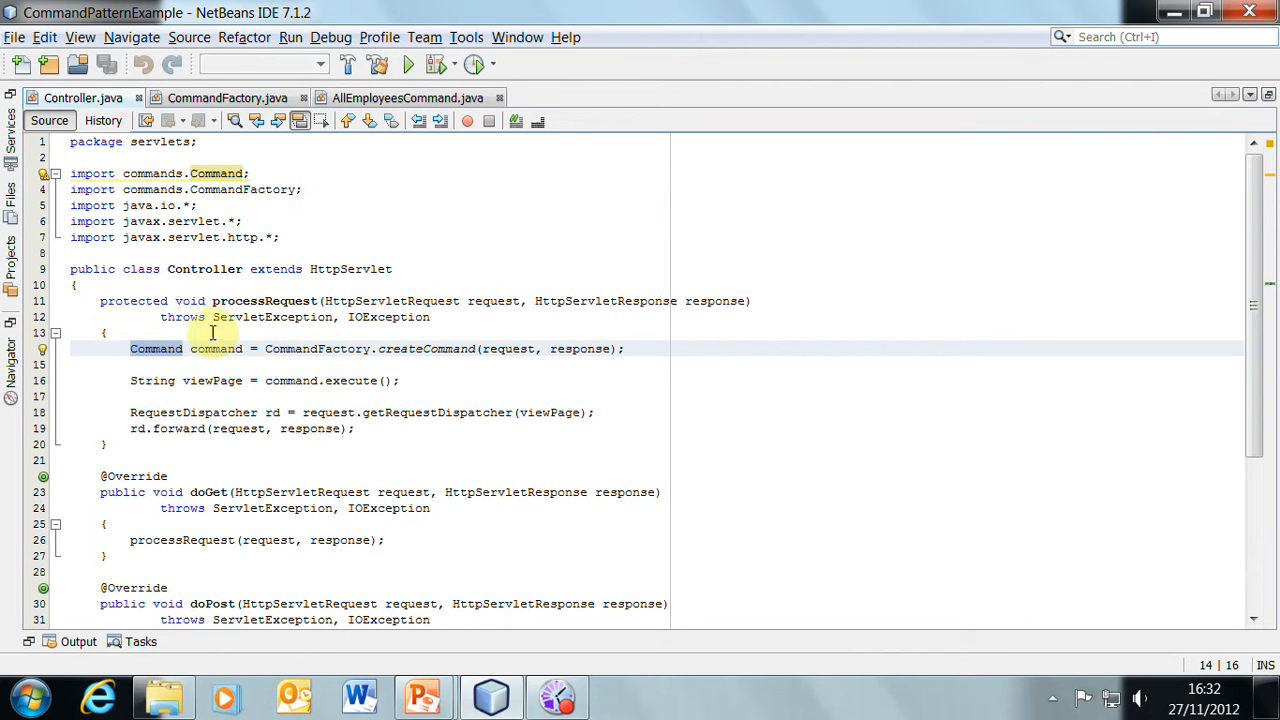
left_click(407, 97)
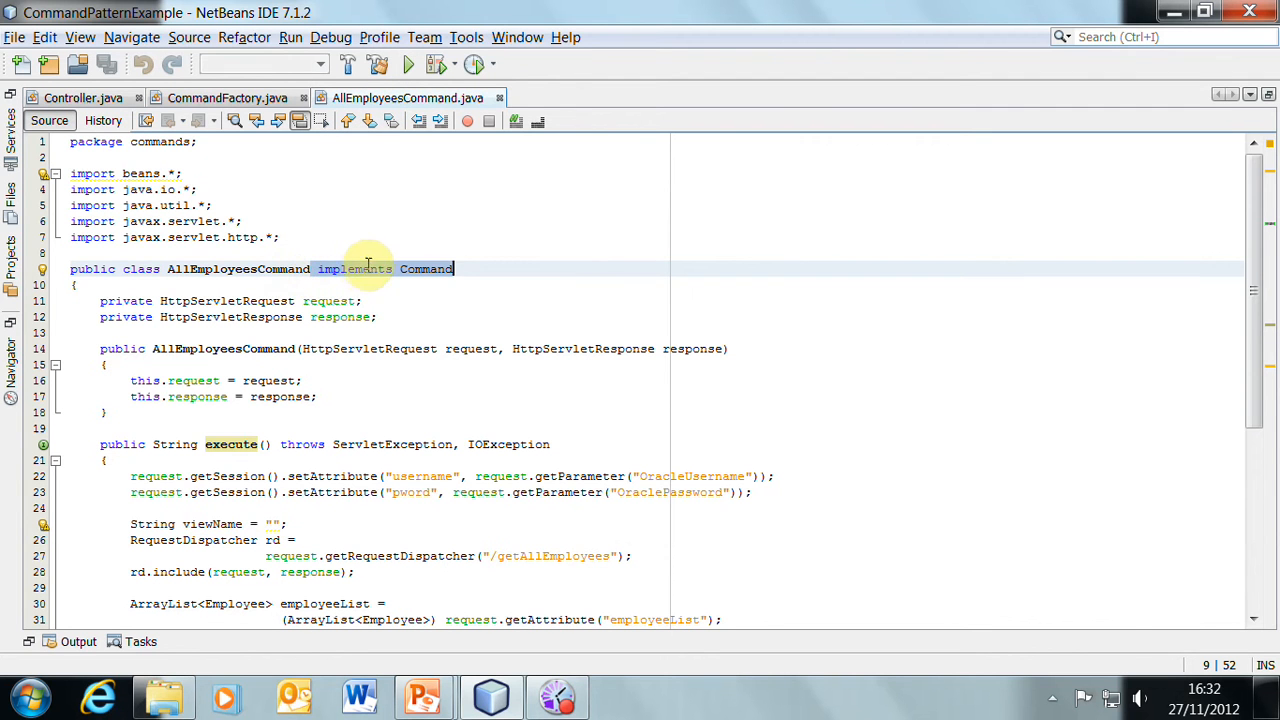
mouse_move(462, 248)
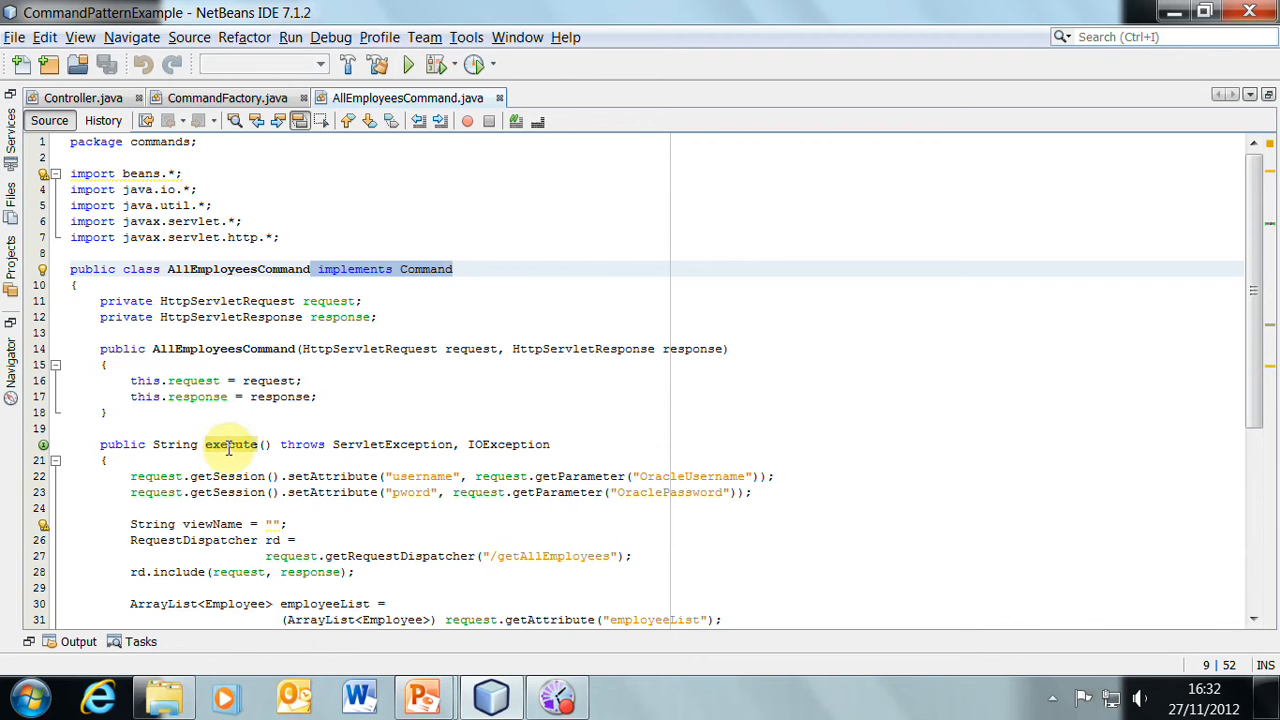
- Scroll through execute() and select the viewName and request dispatcher lines
scroll("down", 3)
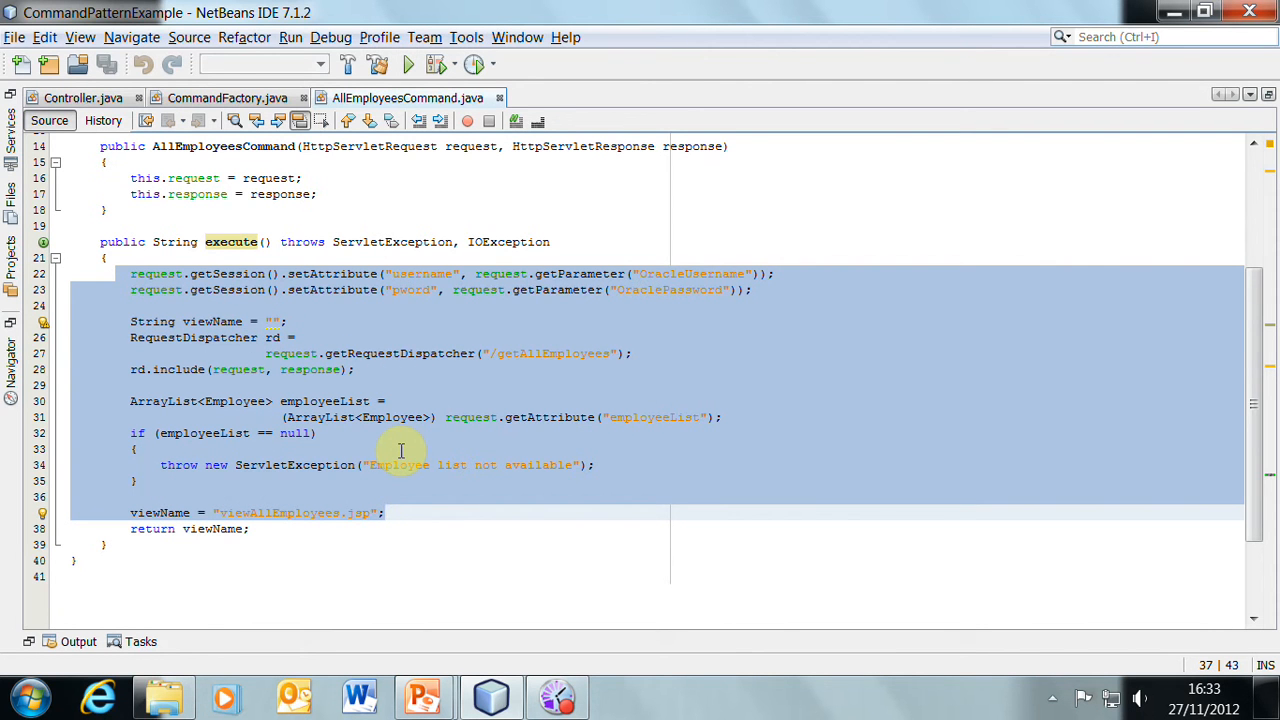
left_click(361, 433)
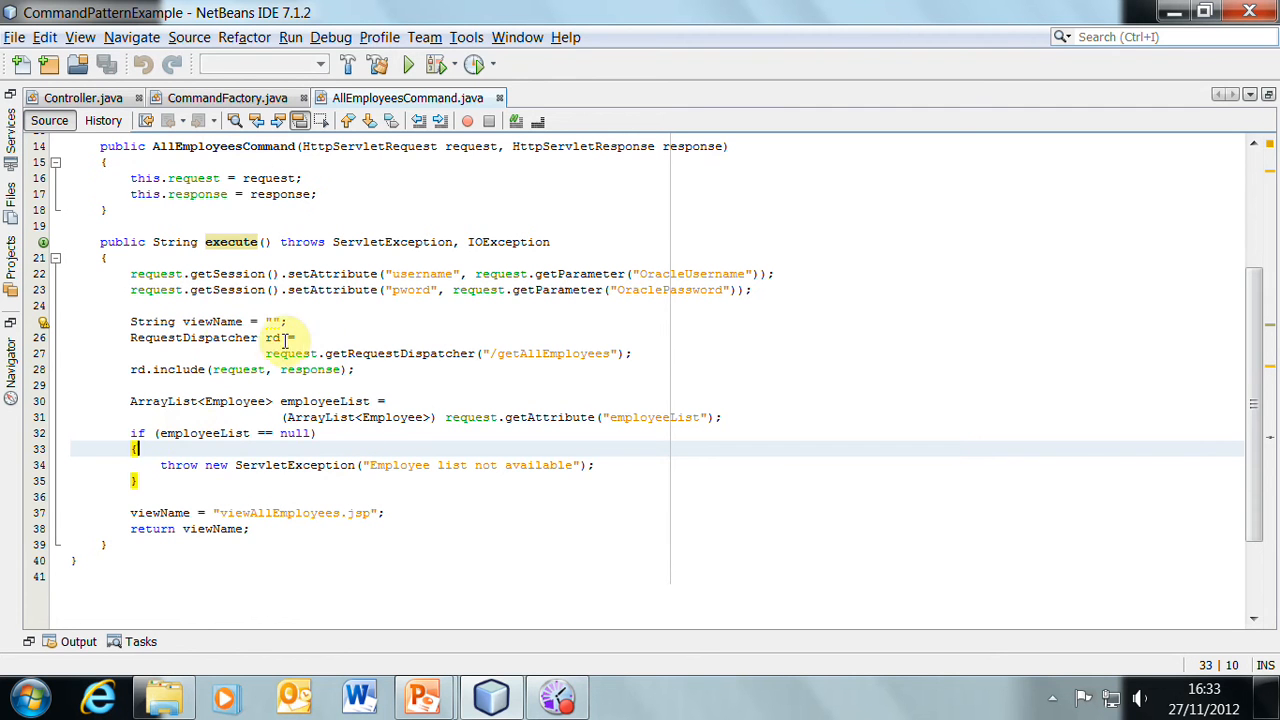
left_click(622, 352)
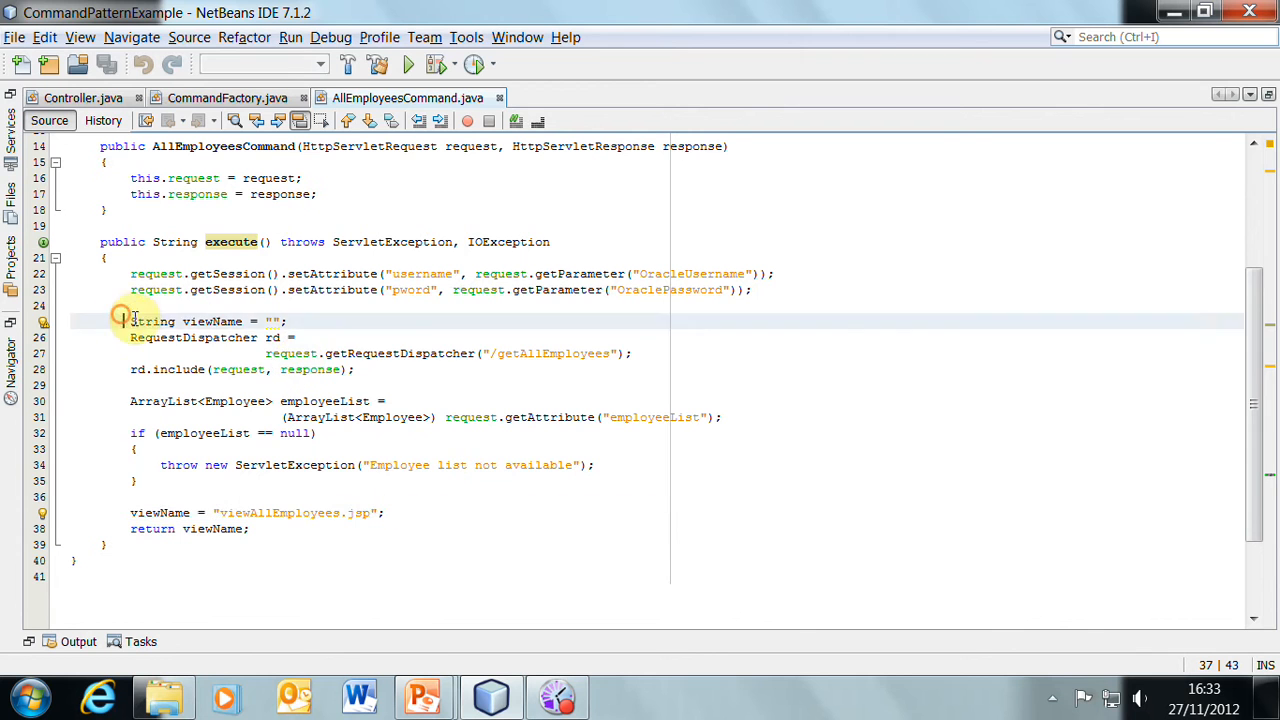
left_click_drag(130, 321, 356, 369)
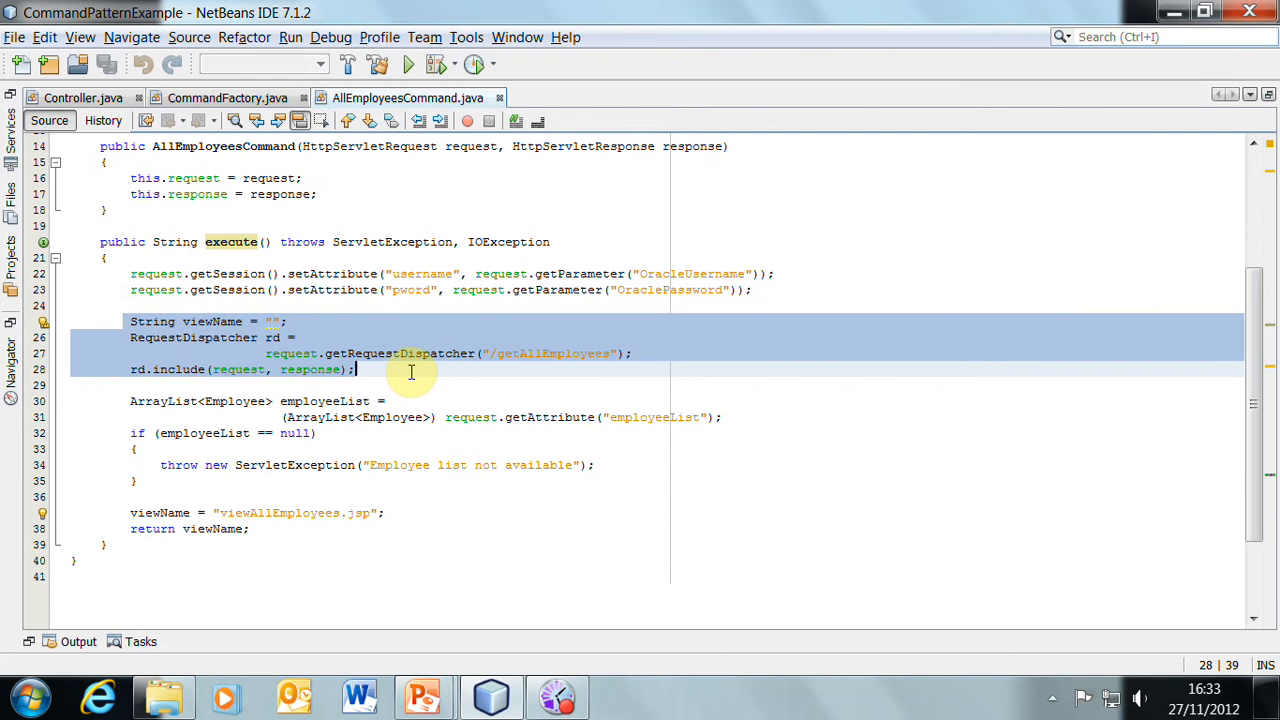
mouse_move(144, 497)
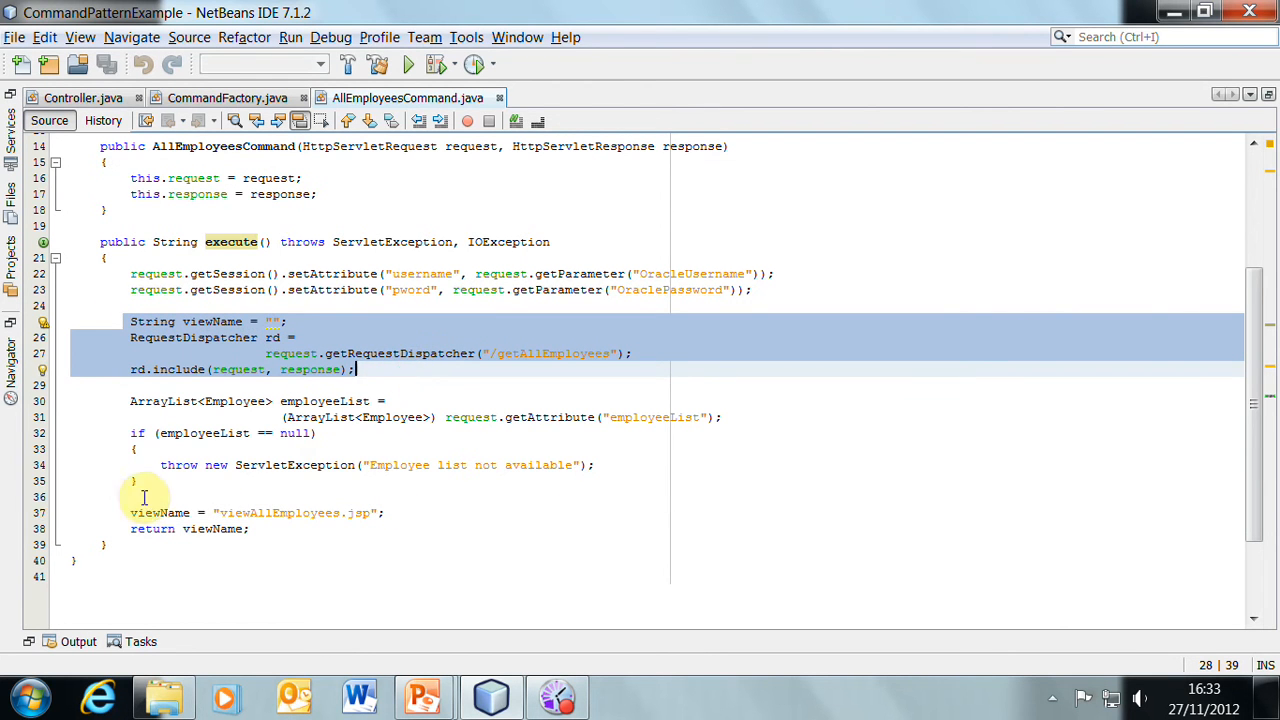
mouse_move(121, 504)
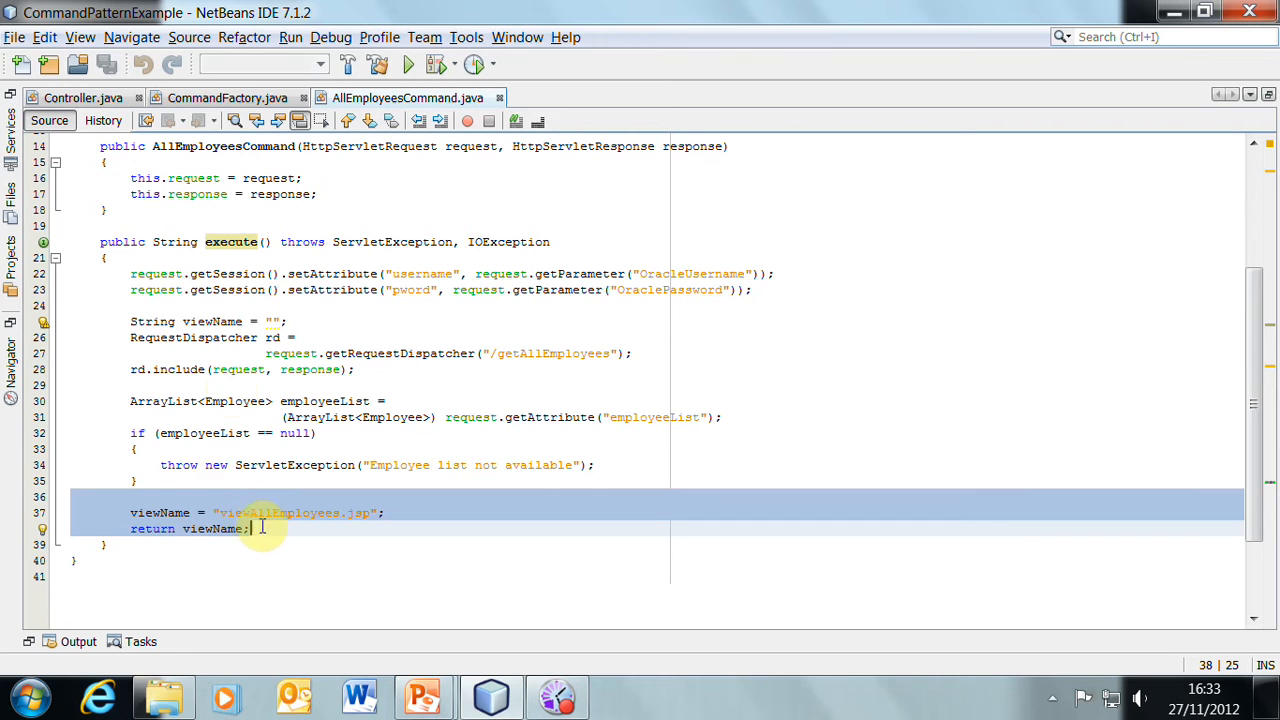
left_click(80, 99)
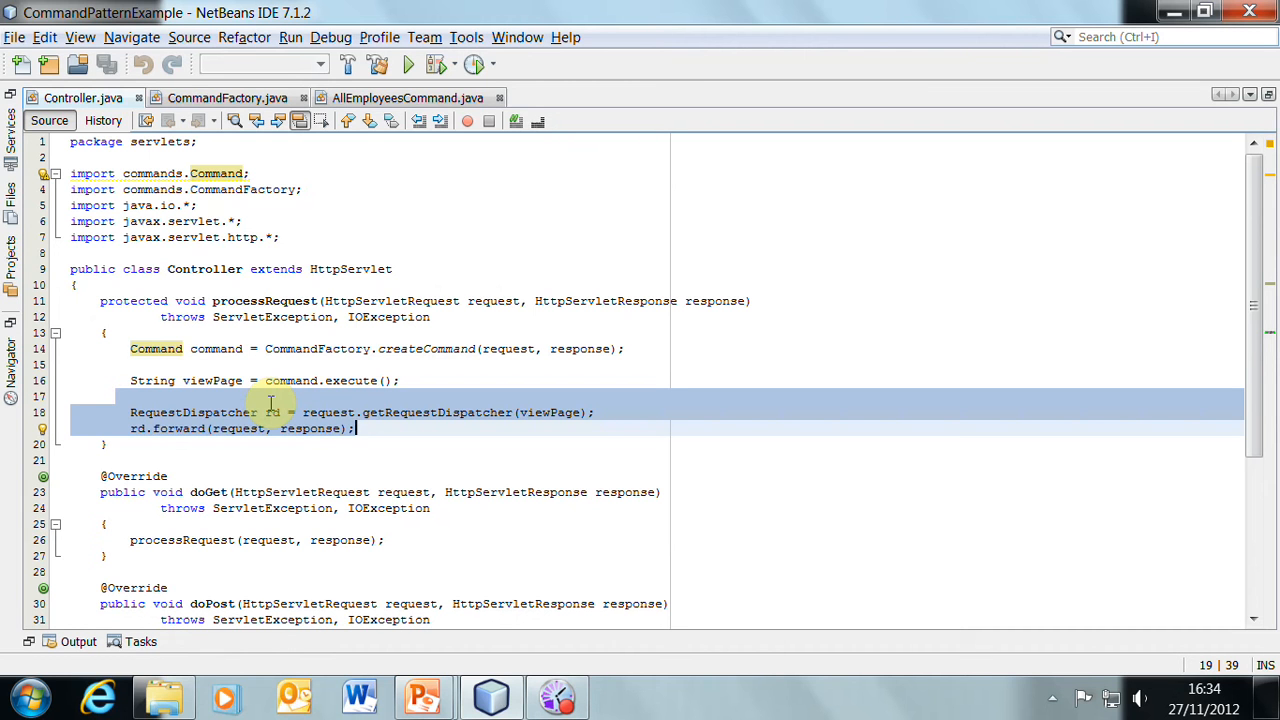
mouse_move(142, 428)
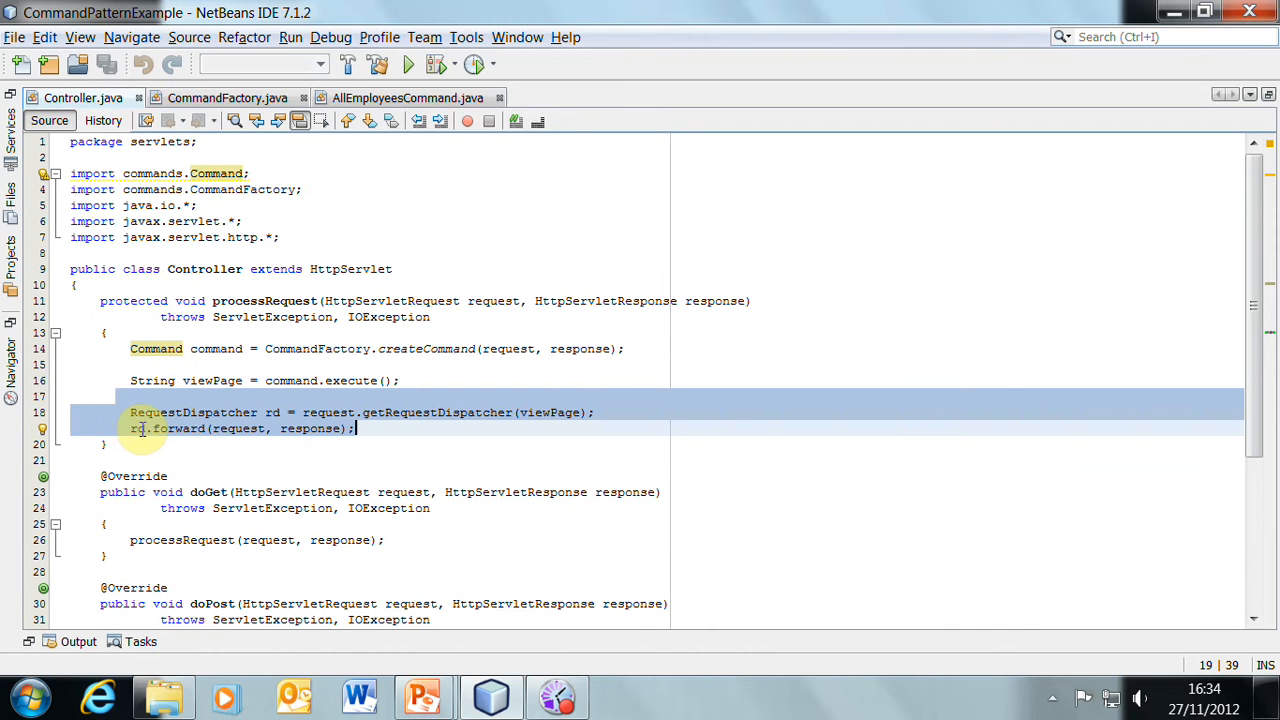
- Review CommandFactory, then select the entire execute method body in AllEmployeesCommand
left_click(416, 98)
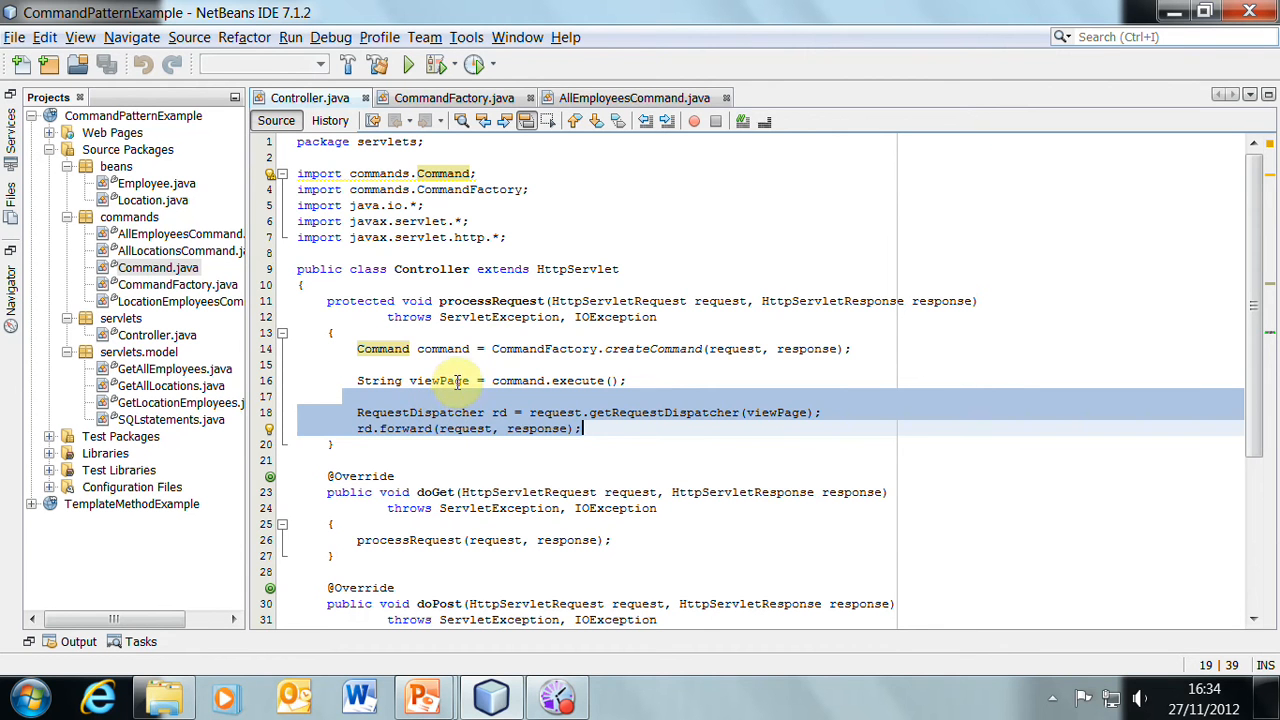
left_click(454, 97)
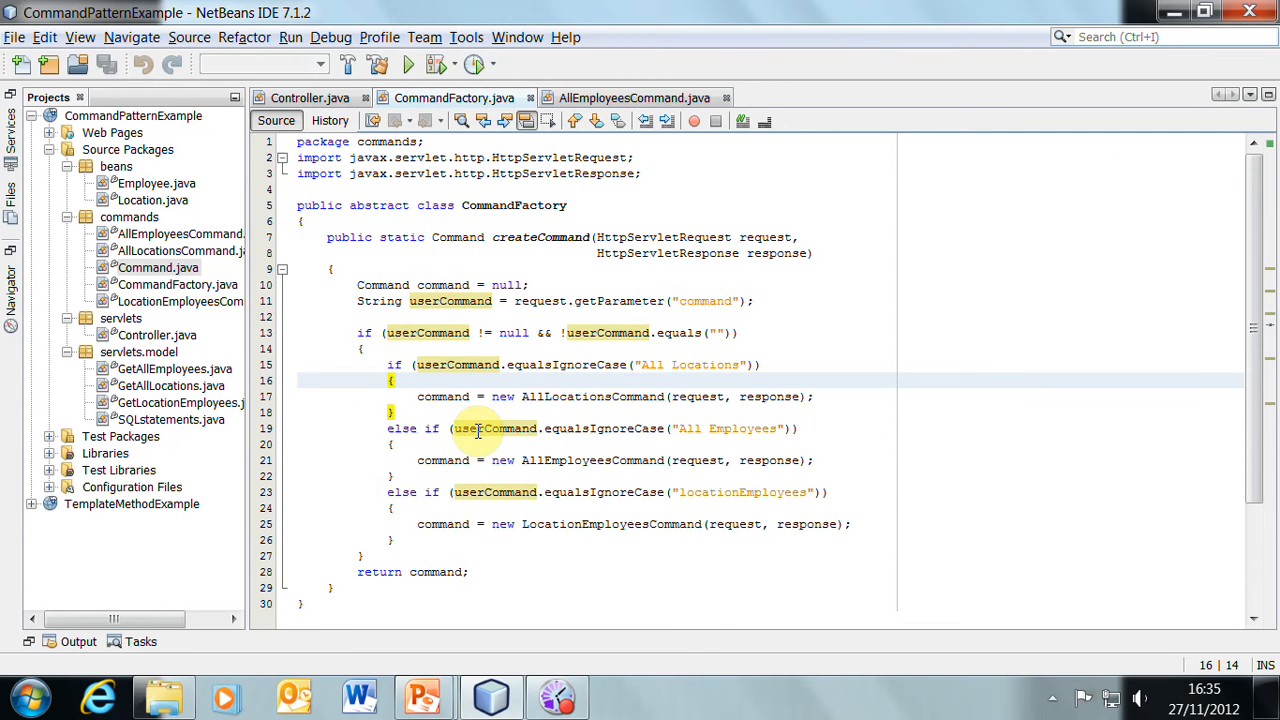
mouse_move(585, 428)
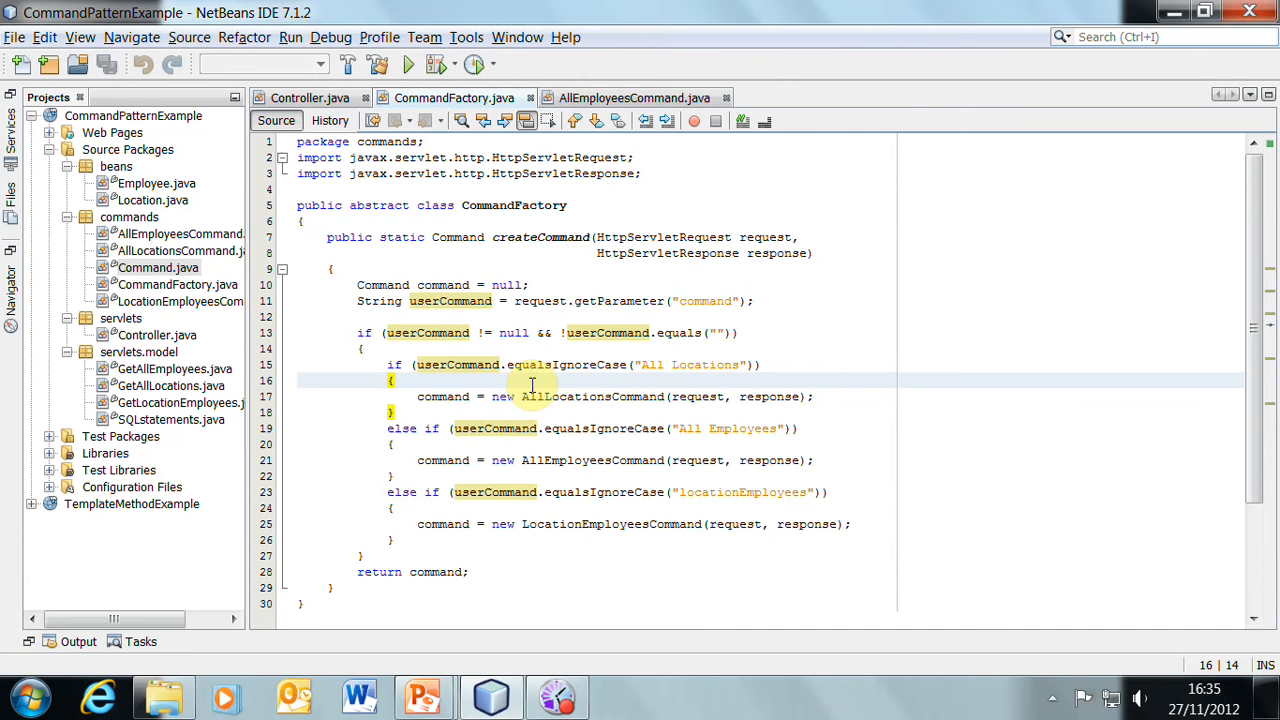
left_click(635, 97)
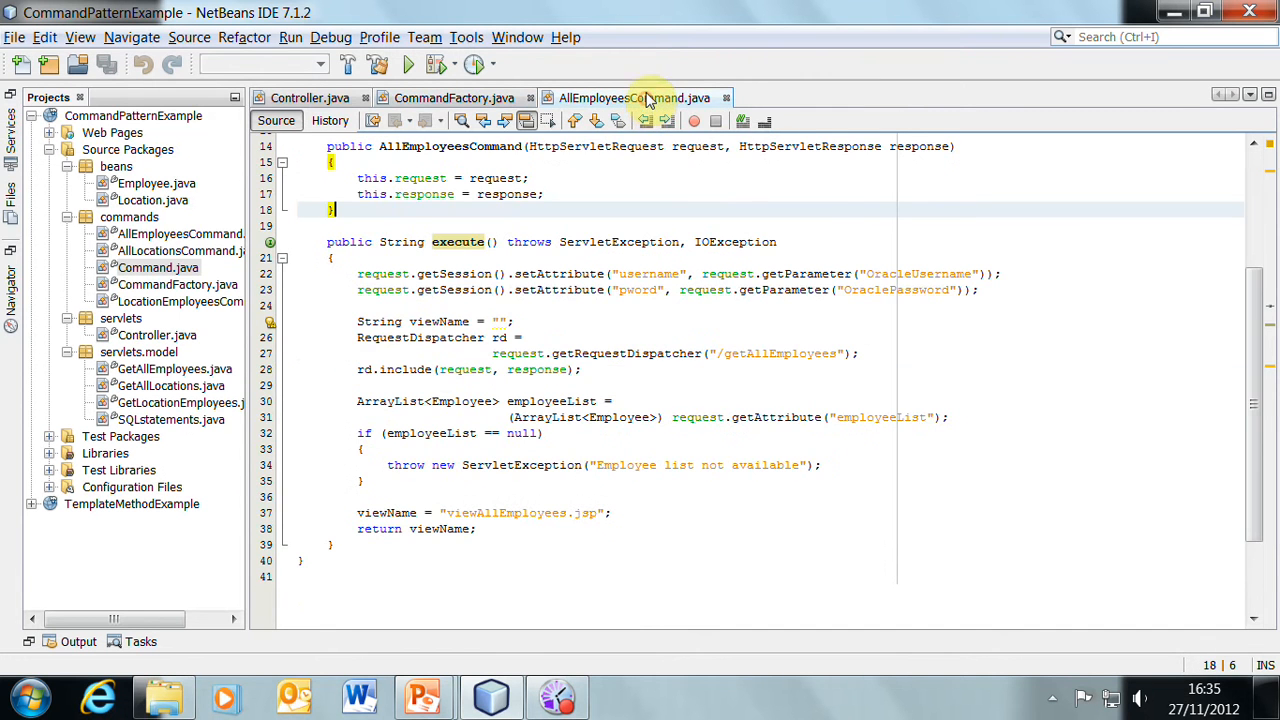
mouse_move(480, 235)
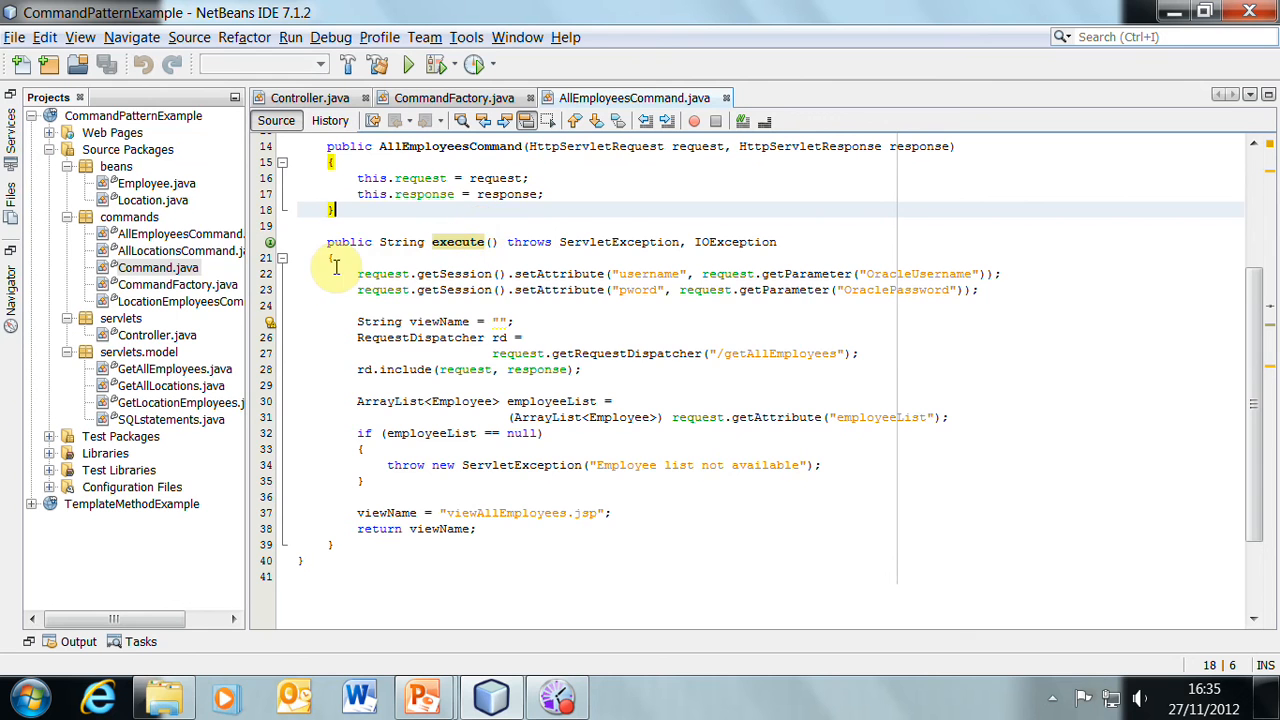
left_click_drag(357, 273, 530, 525)
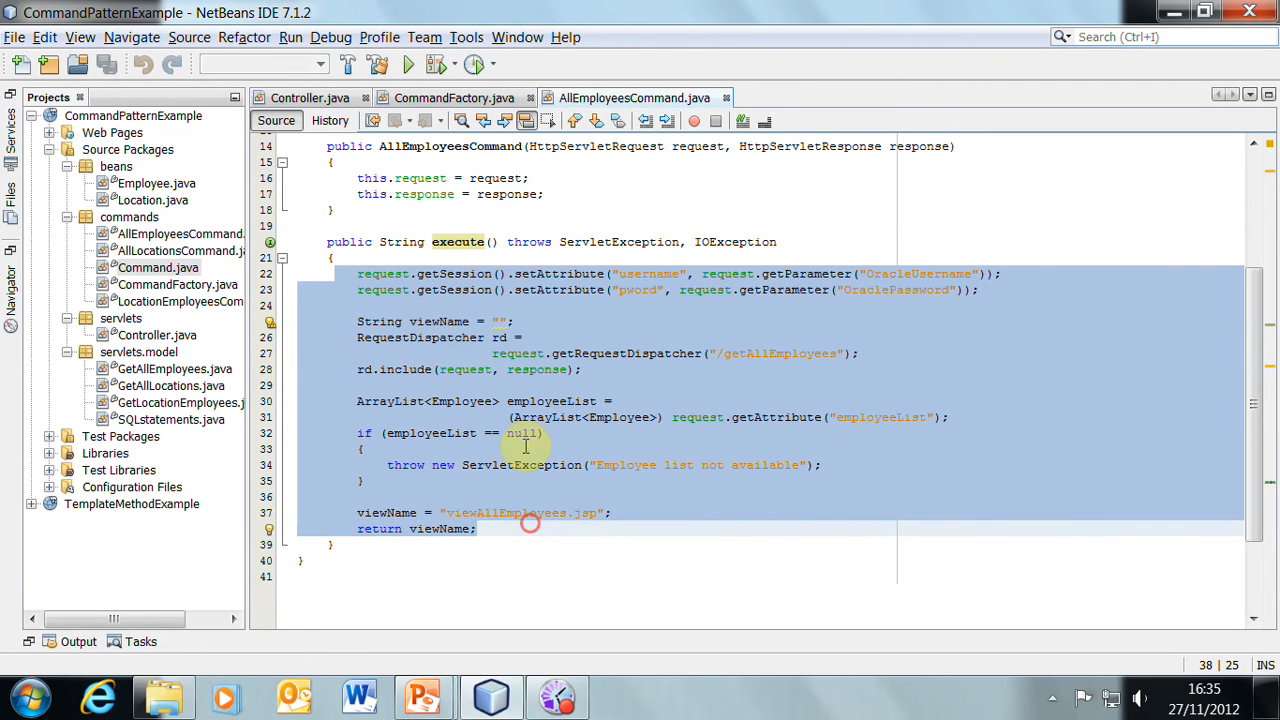